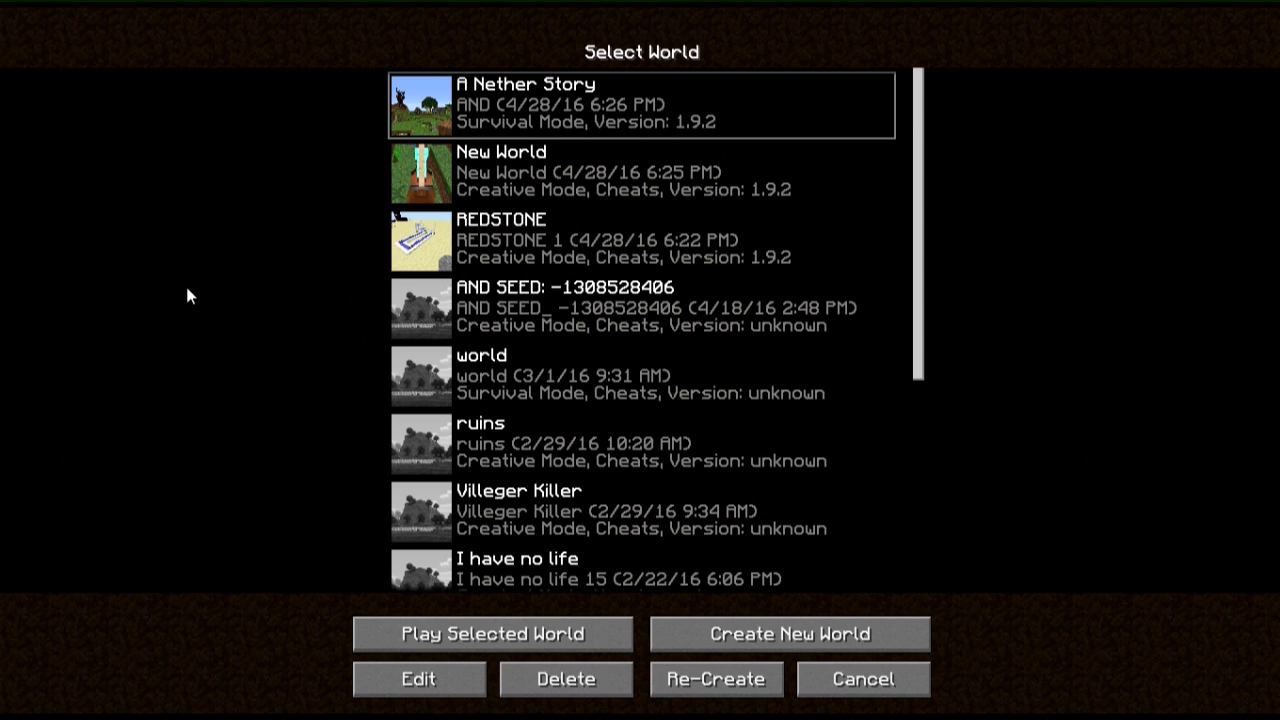
pyautogui.moveTo(240, 287)
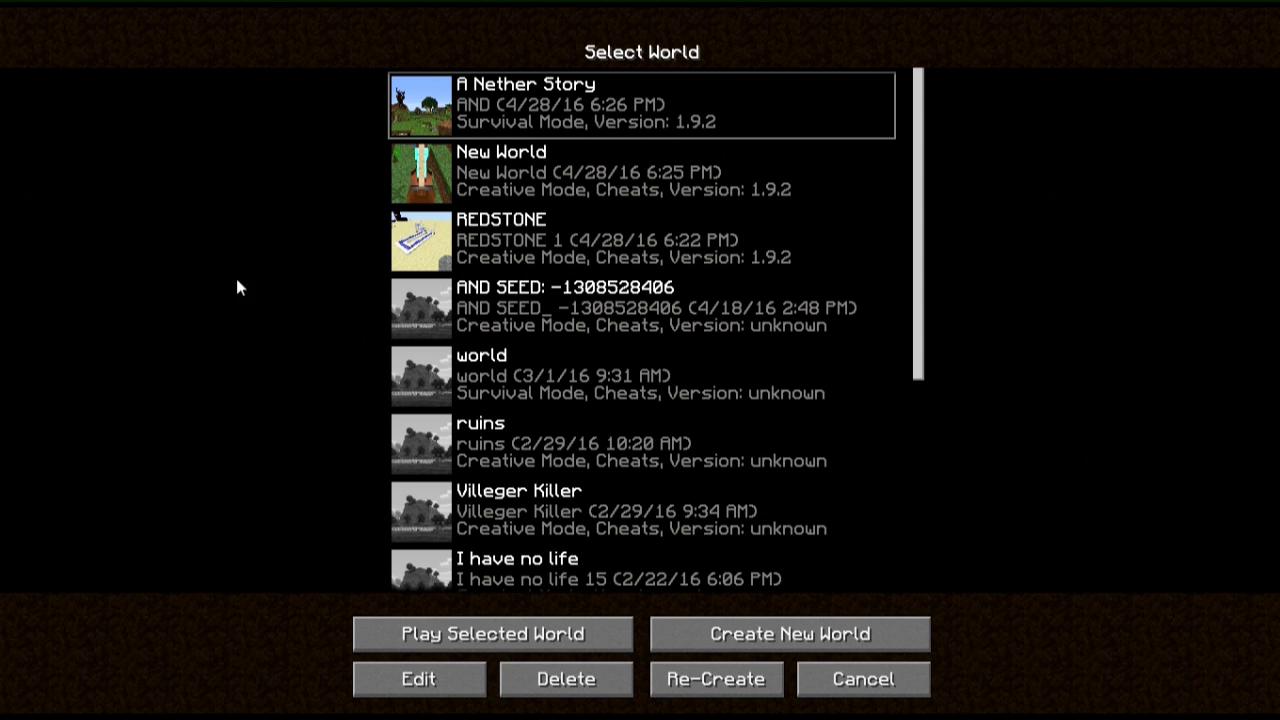
pyautogui.moveTo(328, 172)
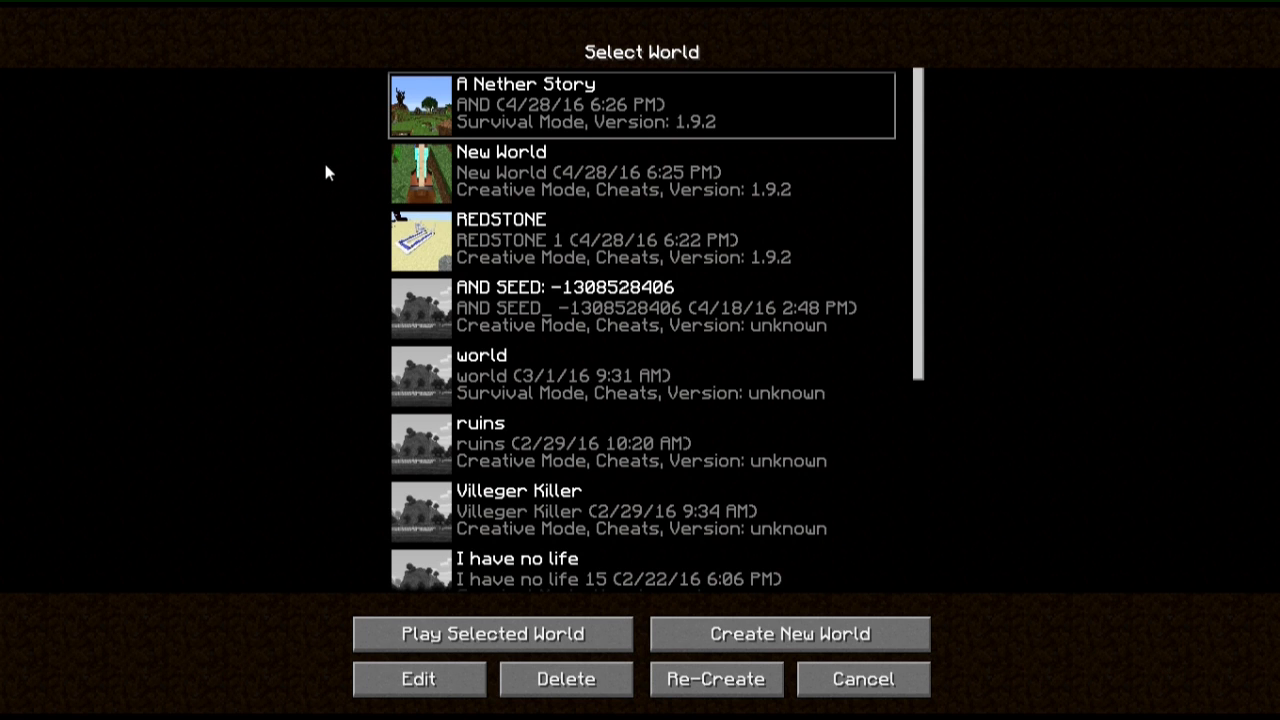
pyautogui.moveTo(150, 214)
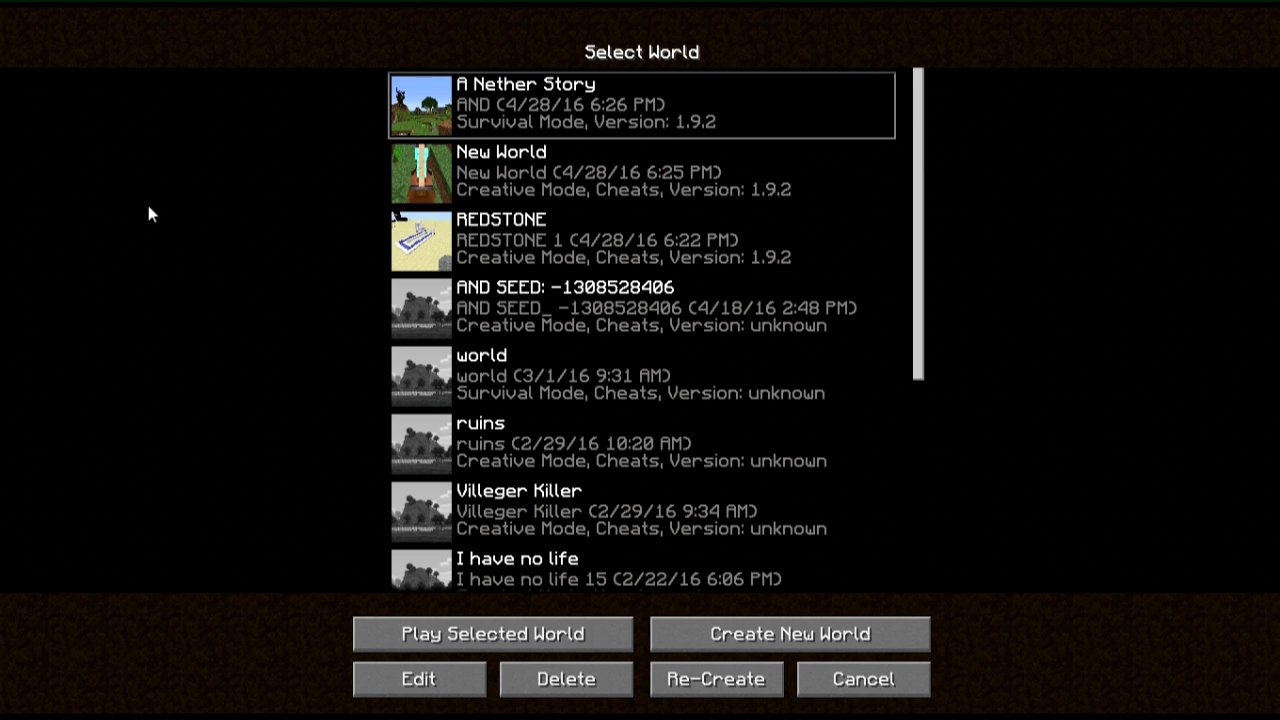
pyautogui.moveTo(230, 140)
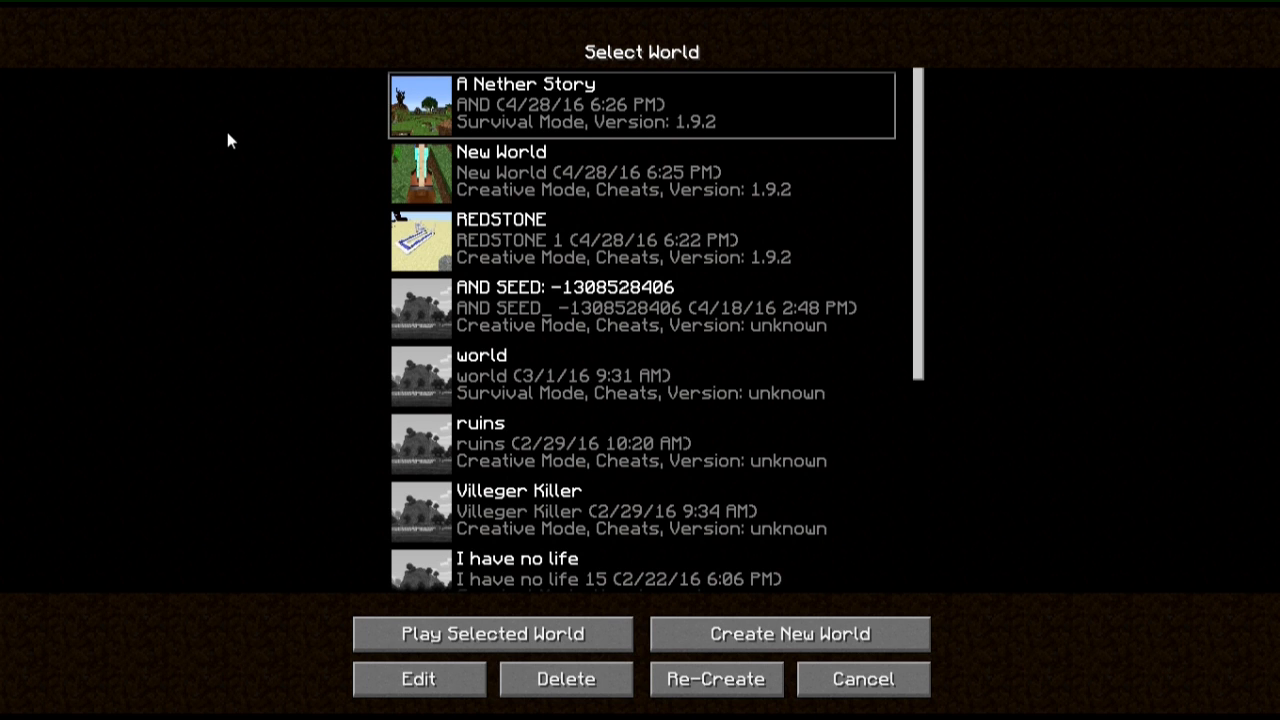
pyautogui.moveTo(368, 143)
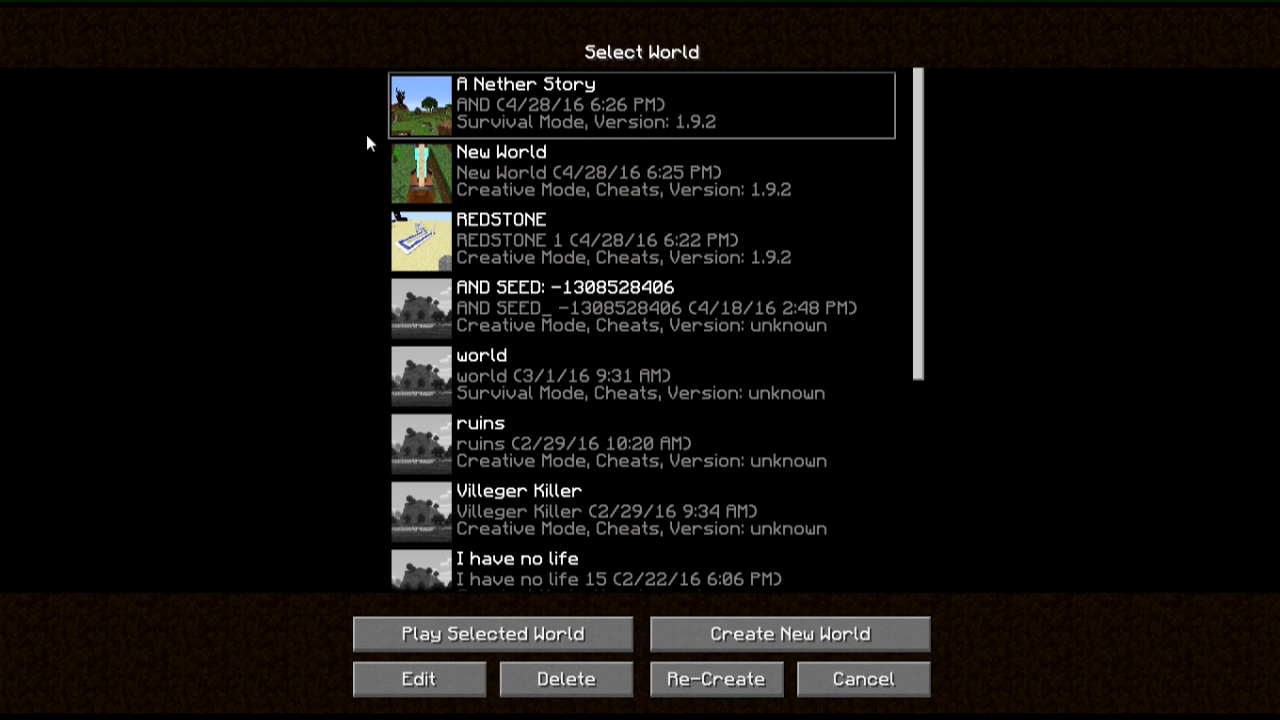
pyautogui.moveTo(212, 205)
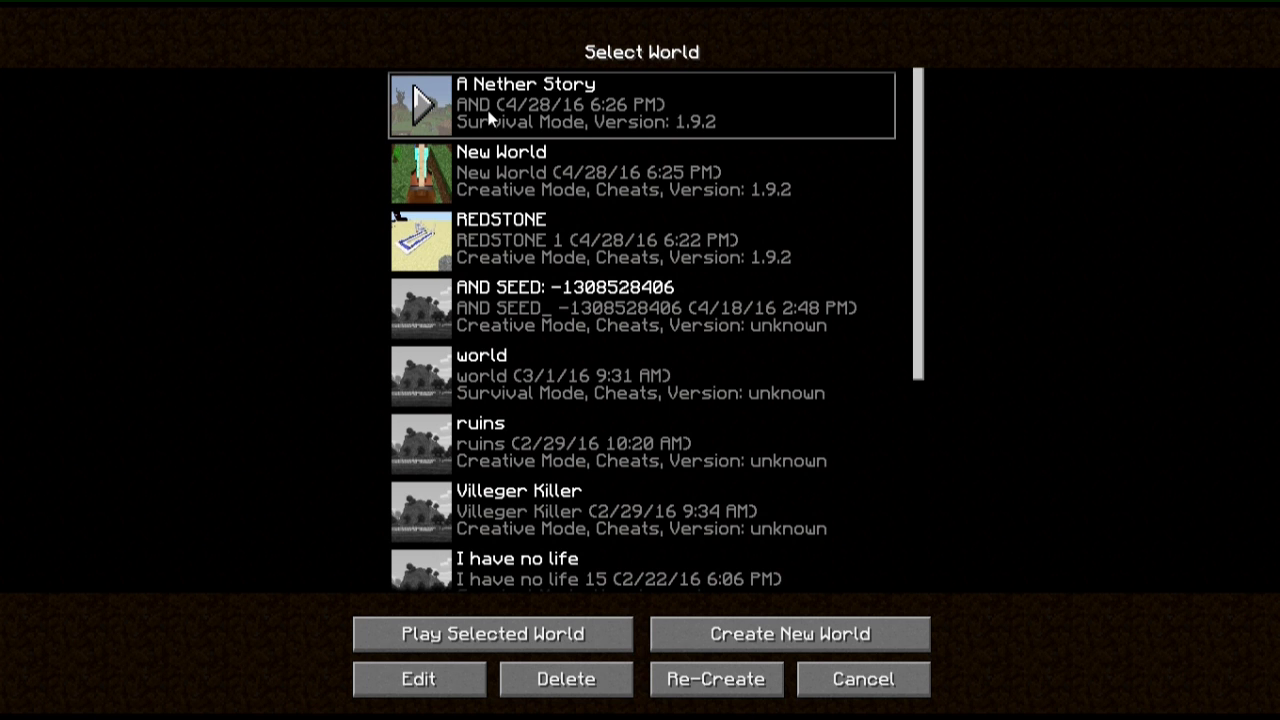
# Step: Load the A Nether Story survival world from the world list
pyautogui.click(491, 633)
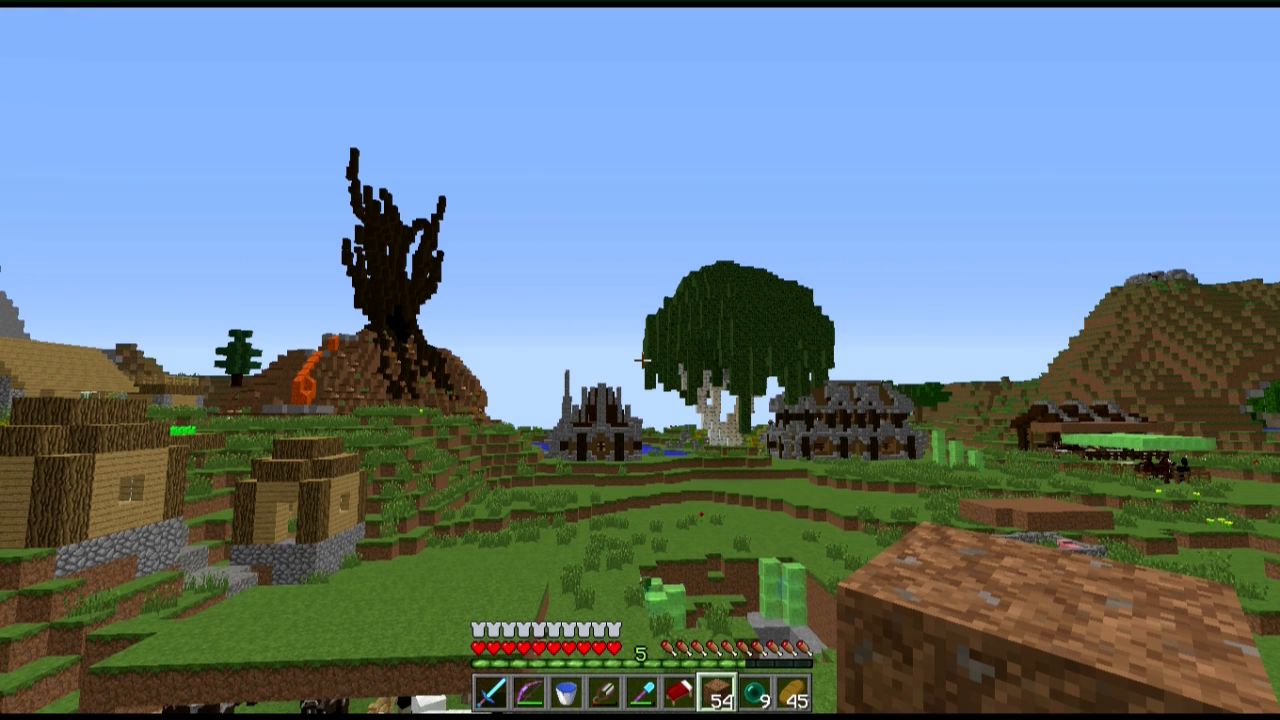
pyautogui.moveTo(640, 360)
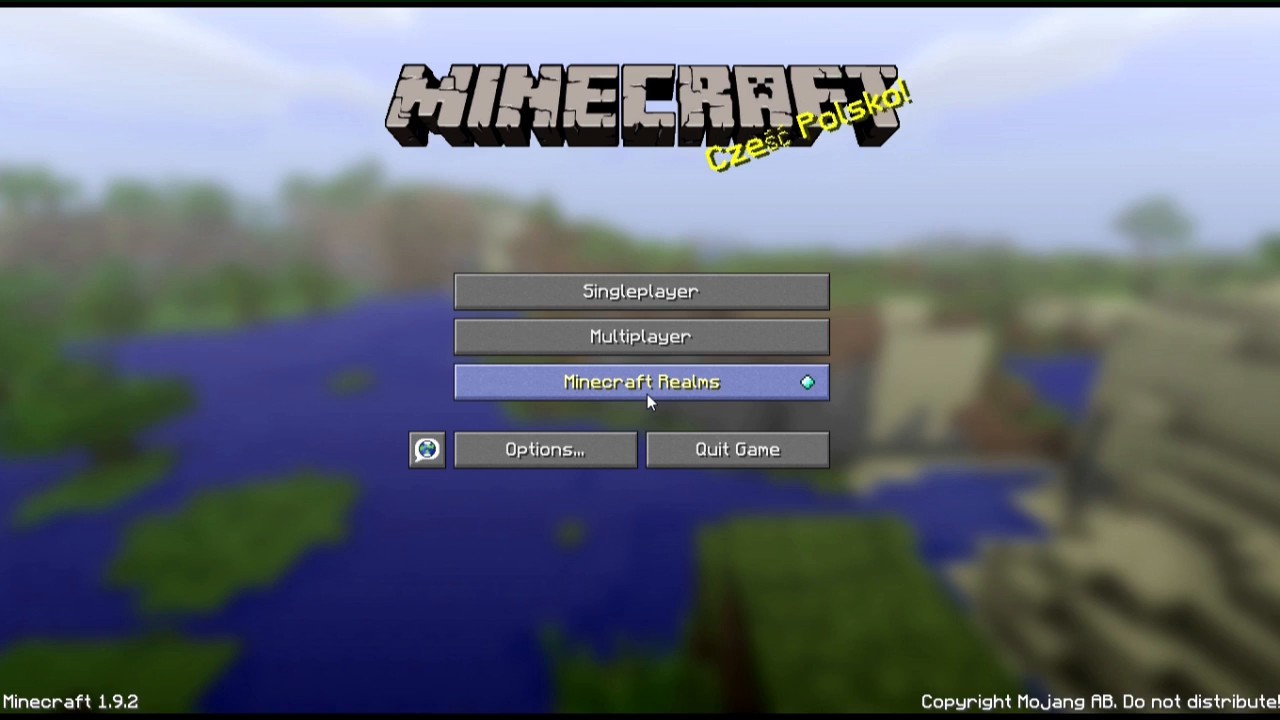
pyautogui.moveTo(639, 291)
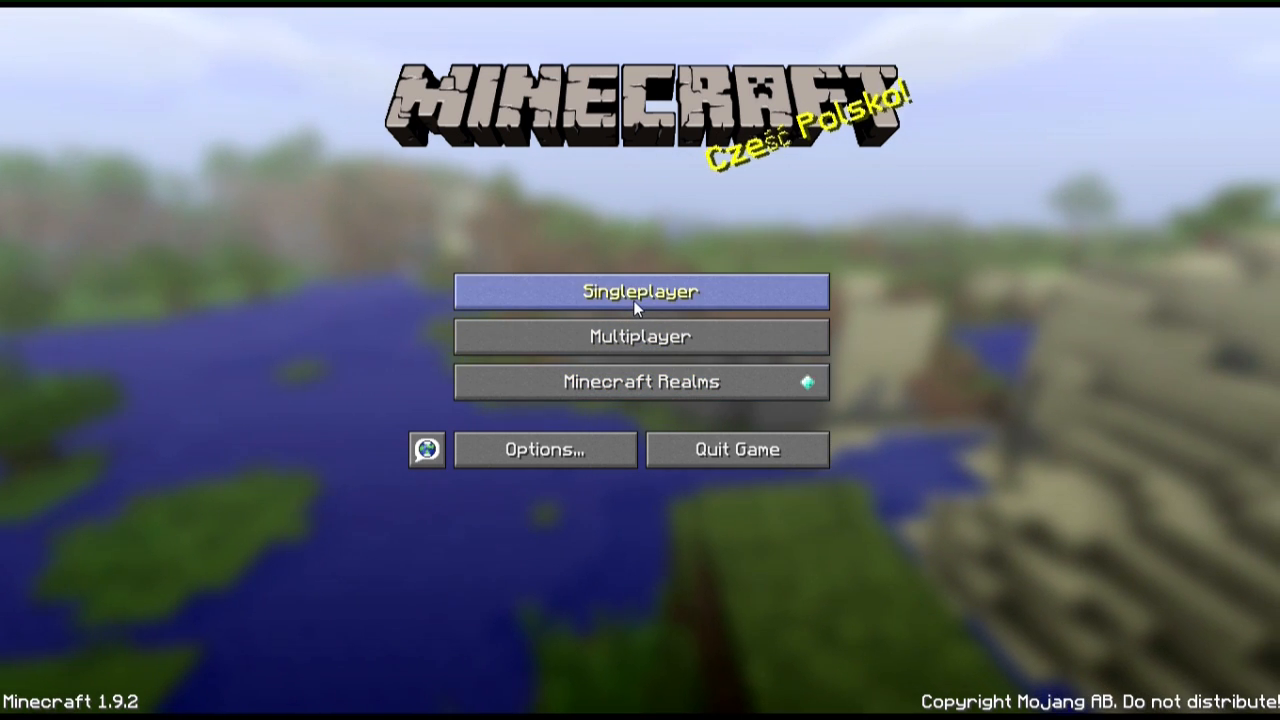
# Step: Open A Nether Story's Edit World screen from Singleplayer, then cancel back to the list
pyautogui.click(640, 291)
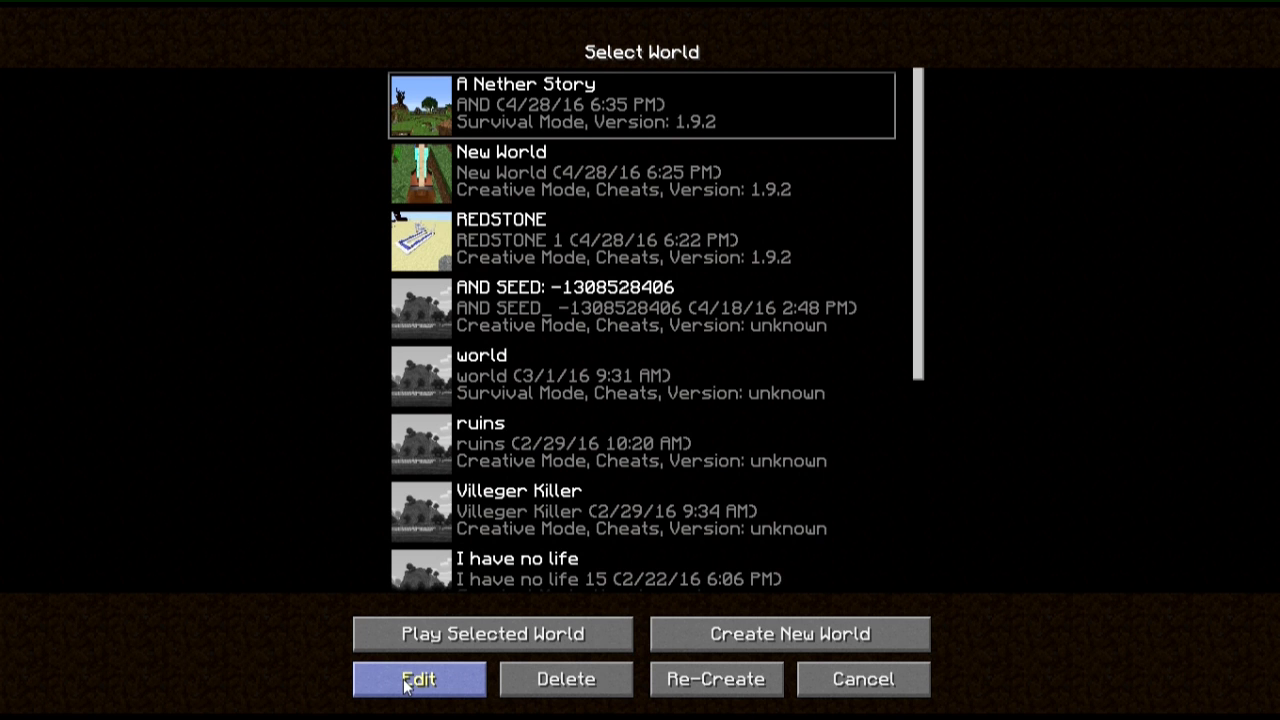
pyautogui.click(419, 679)
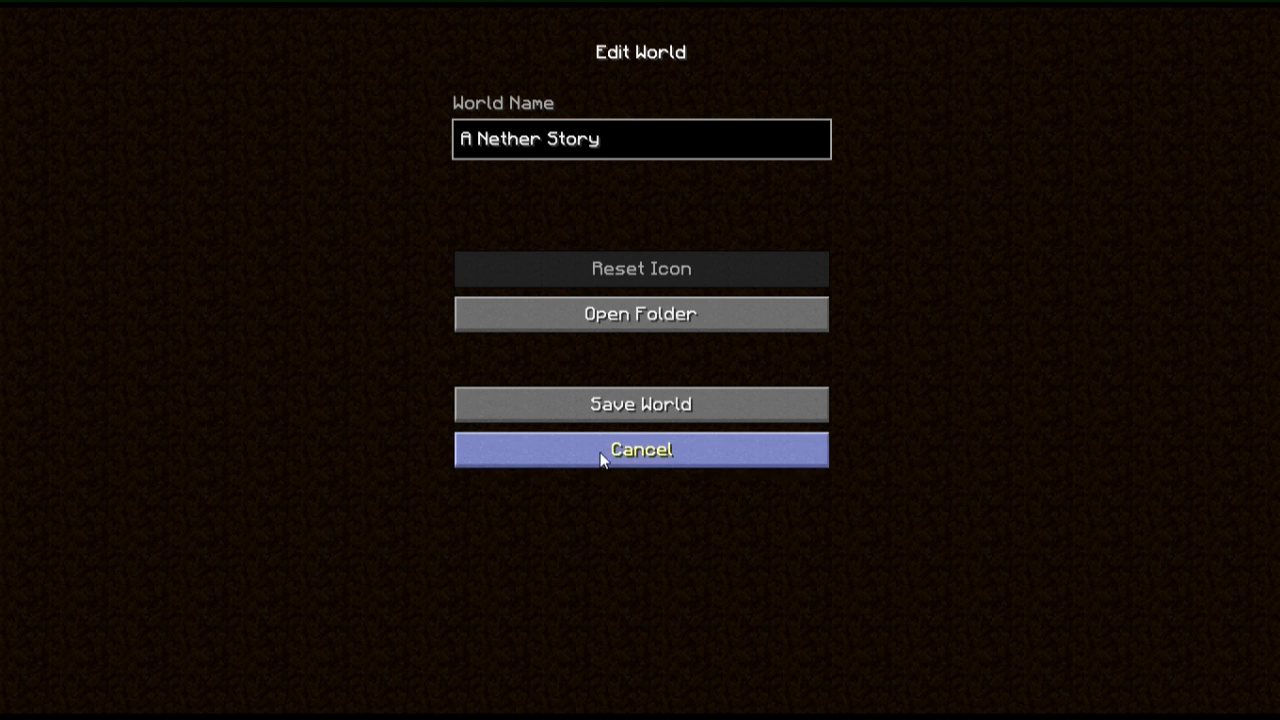
pyautogui.click(640, 449)
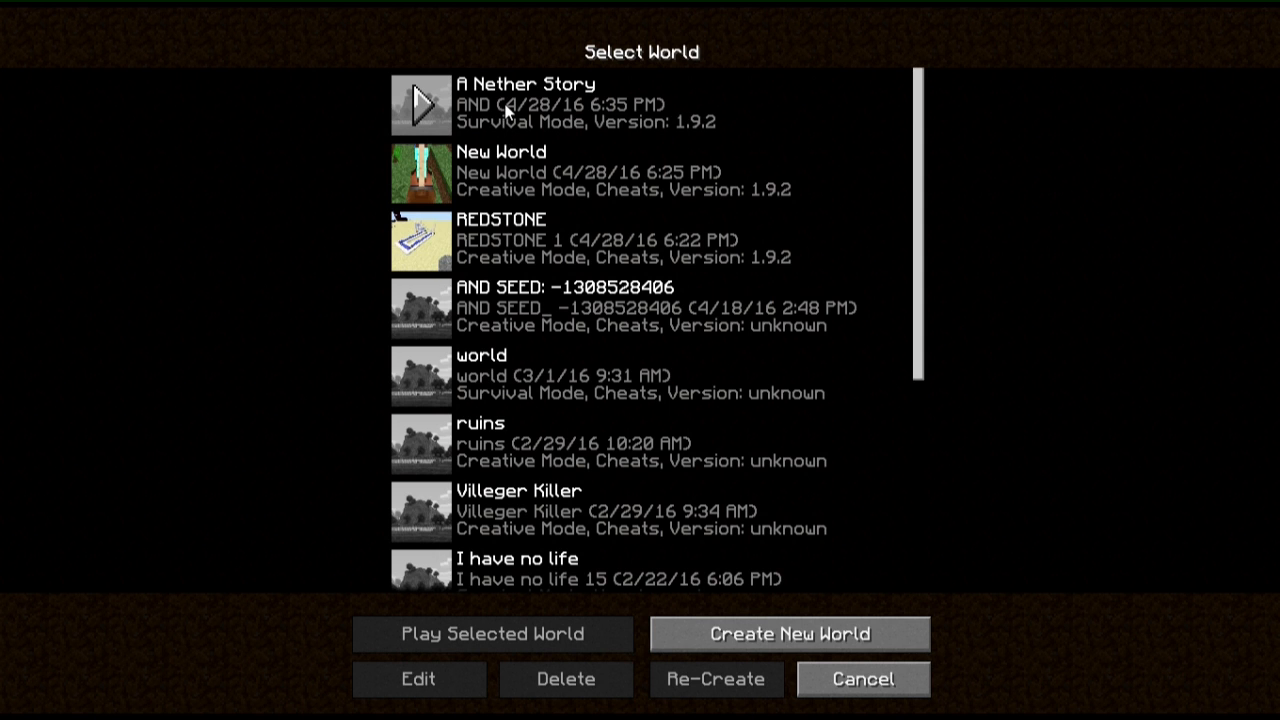
# Step: Replay A Nether Story, save and quit, and return to the Singleplayer world list
pyautogui.click(491, 633)
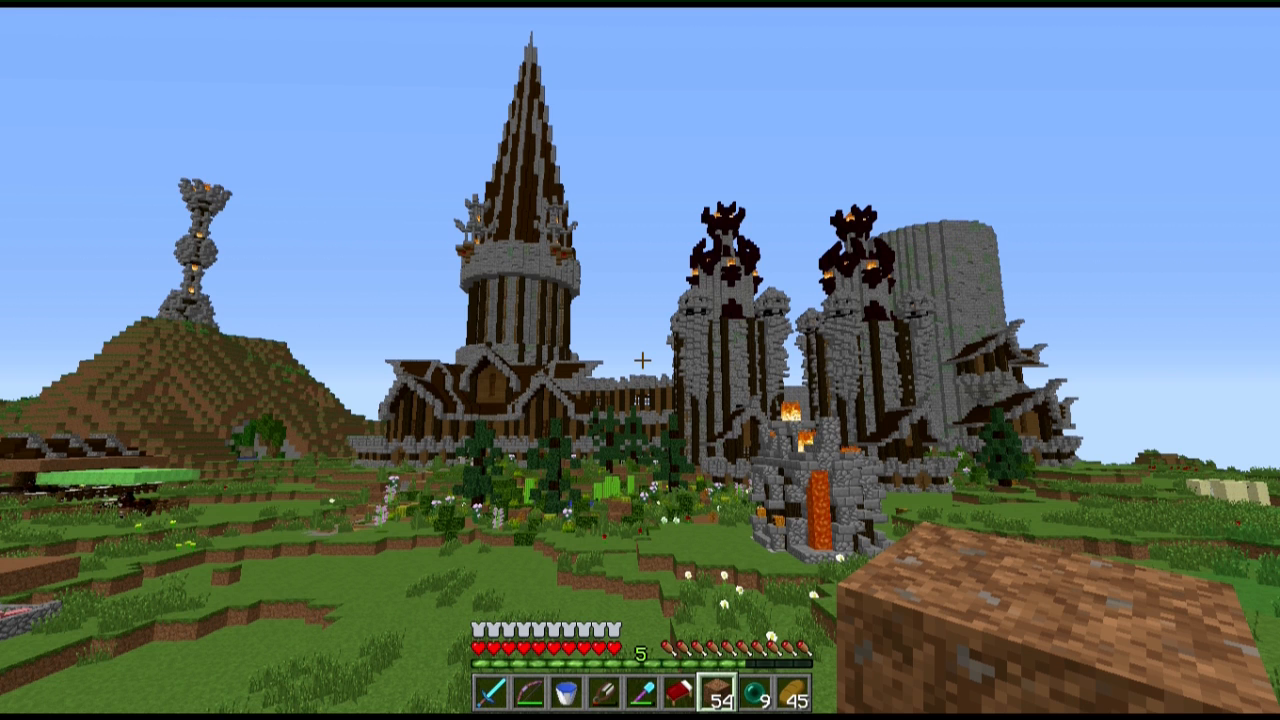
pyautogui.press('Escape')
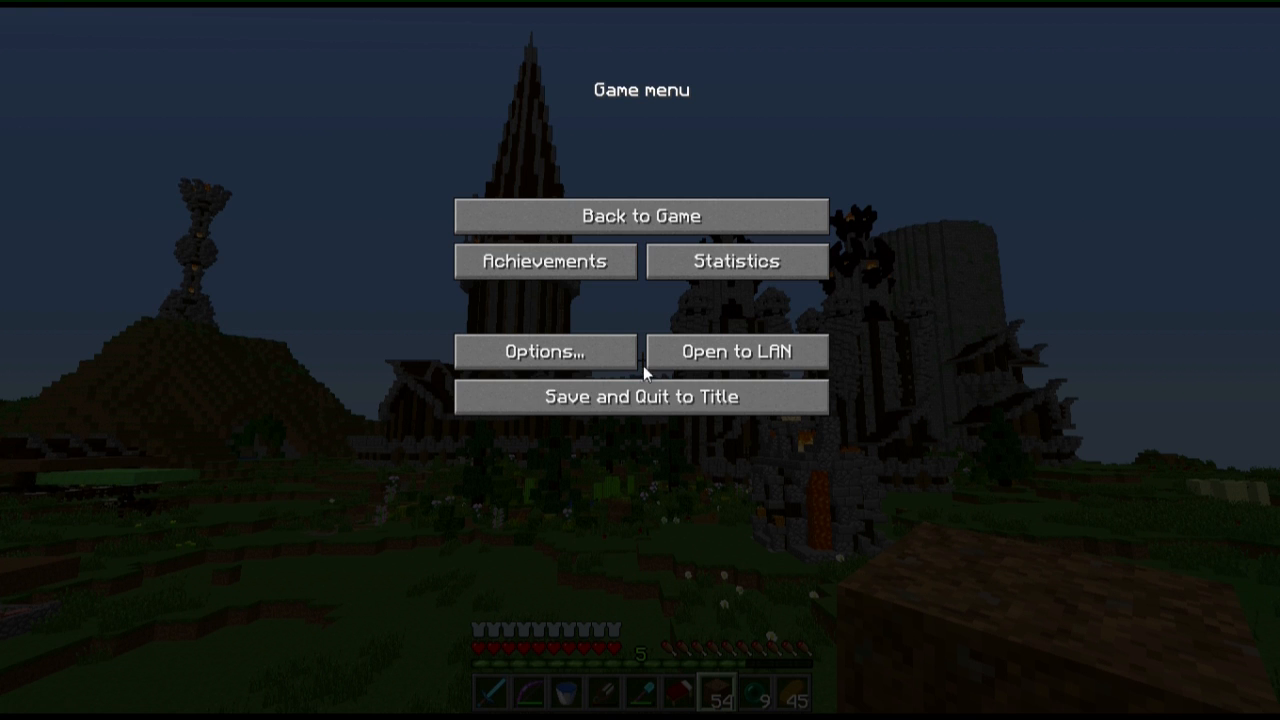
pyautogui.click(640, 396)
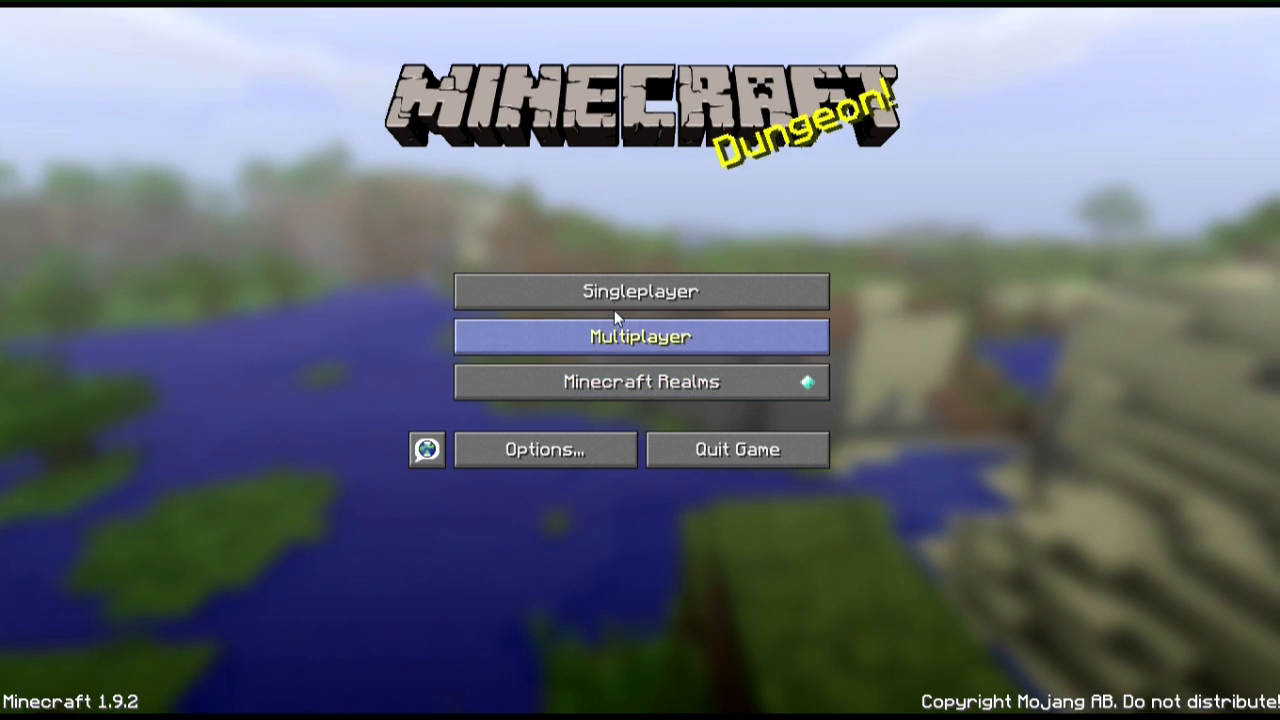
pyautogui.click(640, 291)
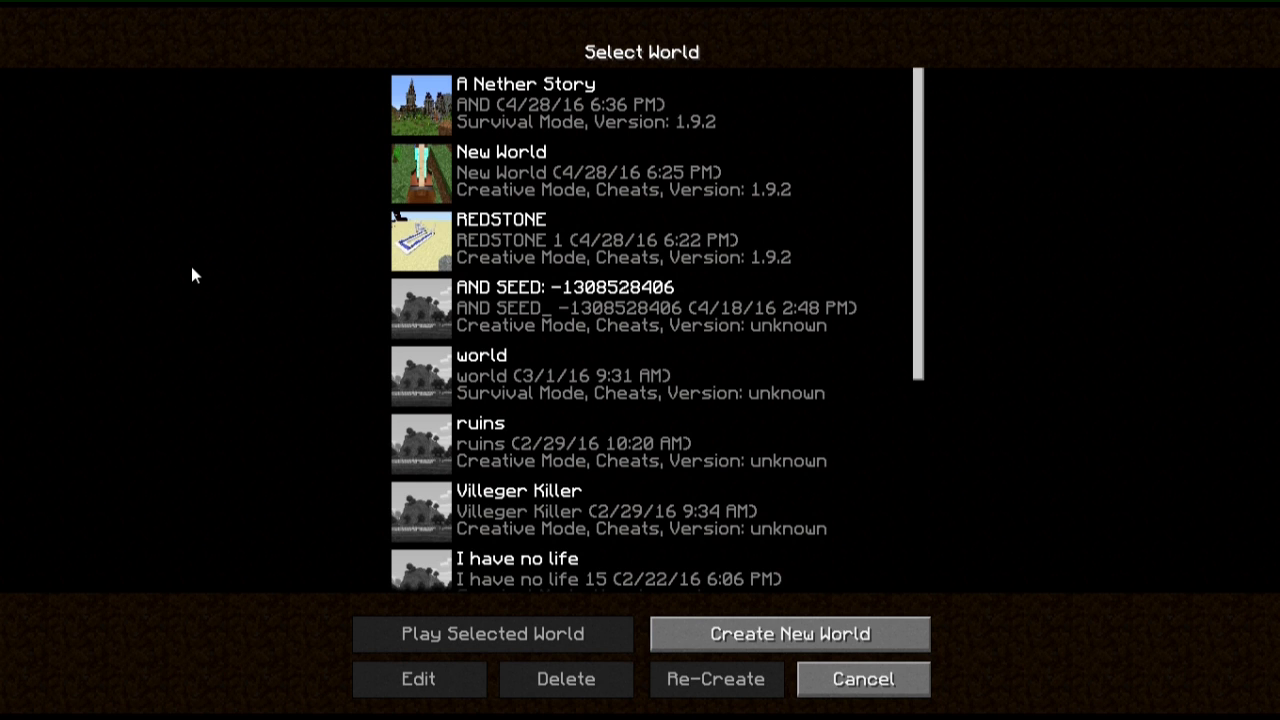
pyautogui.moveTo(292, 212)
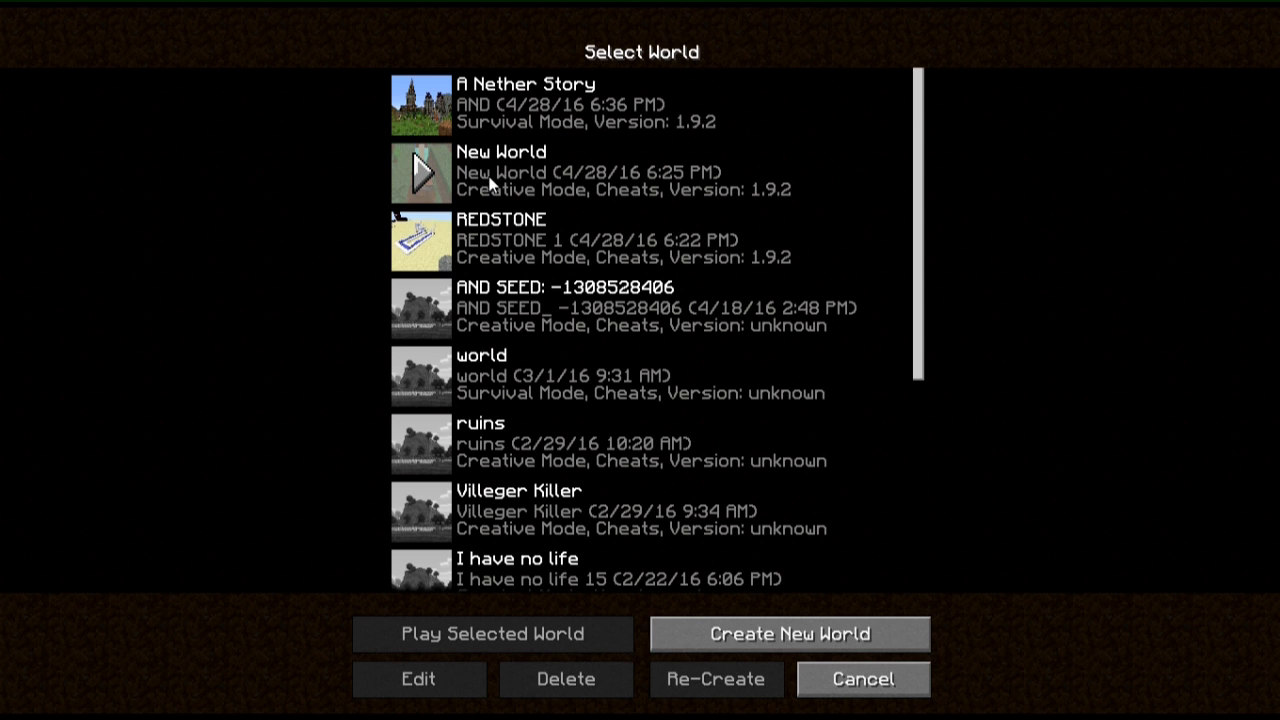
# Step: Open New World's Edit World screen and cancel back to the world list
pyautogui.click(640, 171)
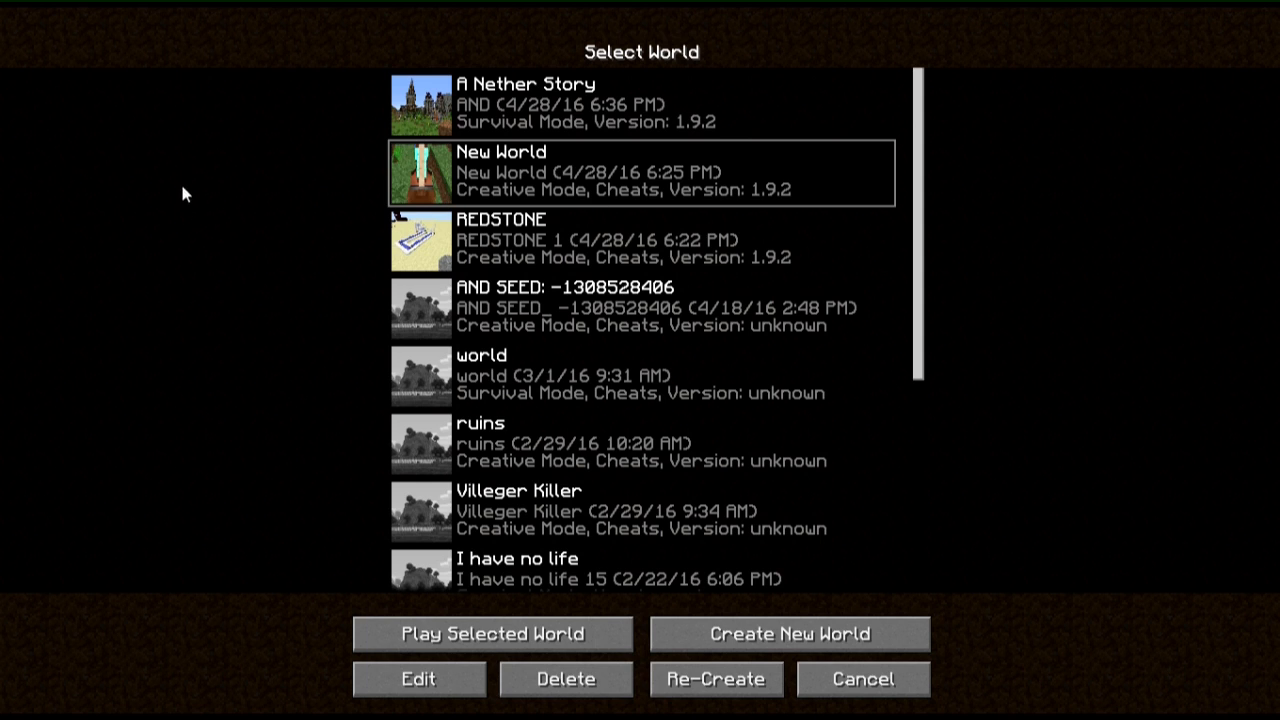
pyautogui.moveTo(165, 428)
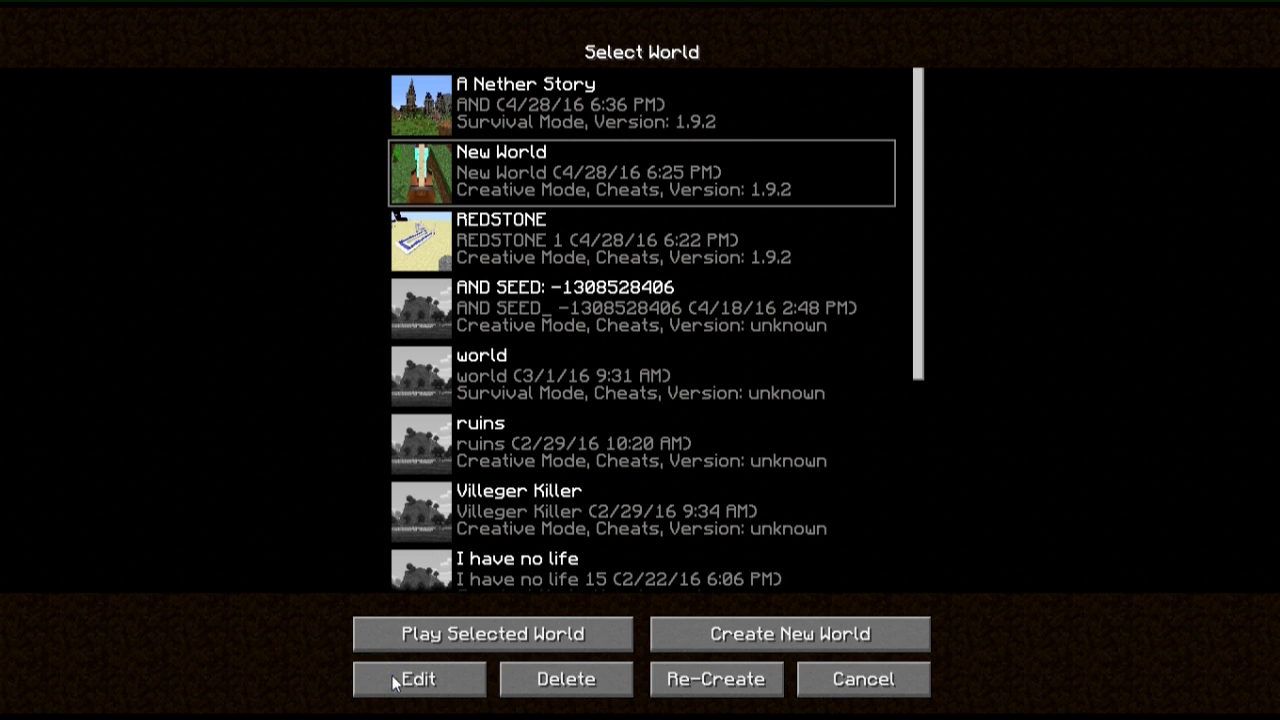
pyautogui.click(418, 679)
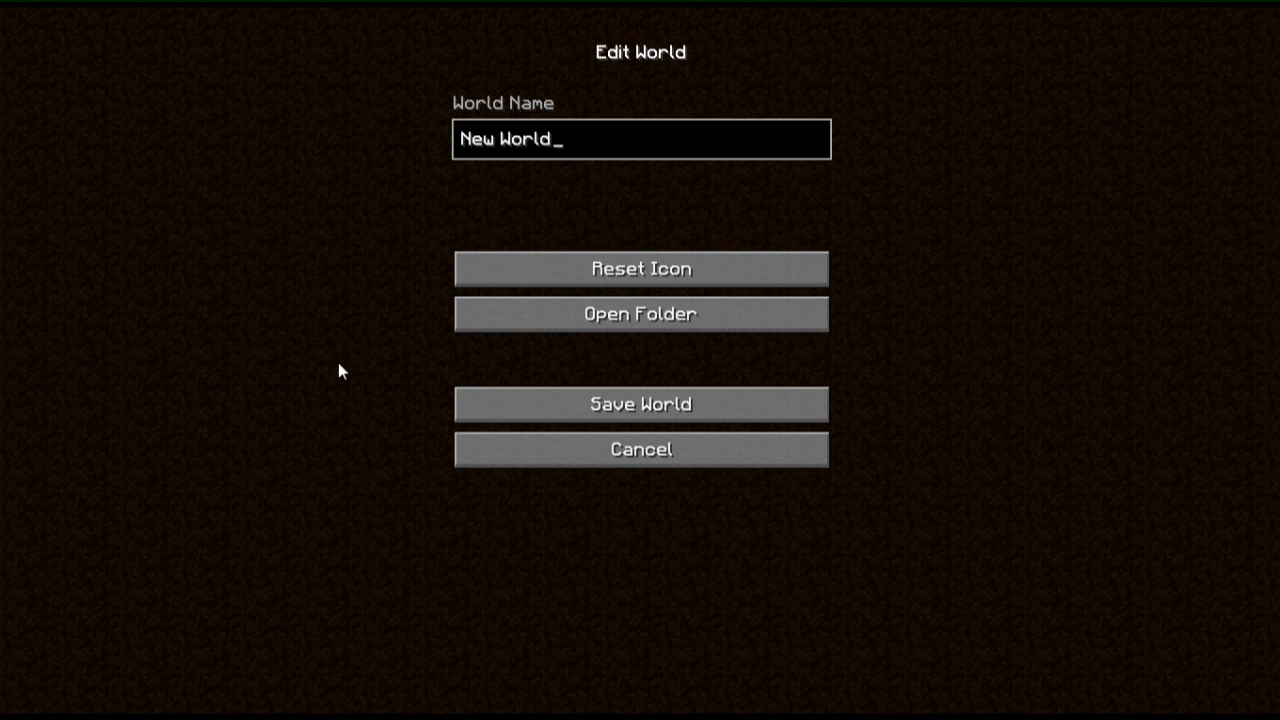
pyautogui.moveTo(535, 270)
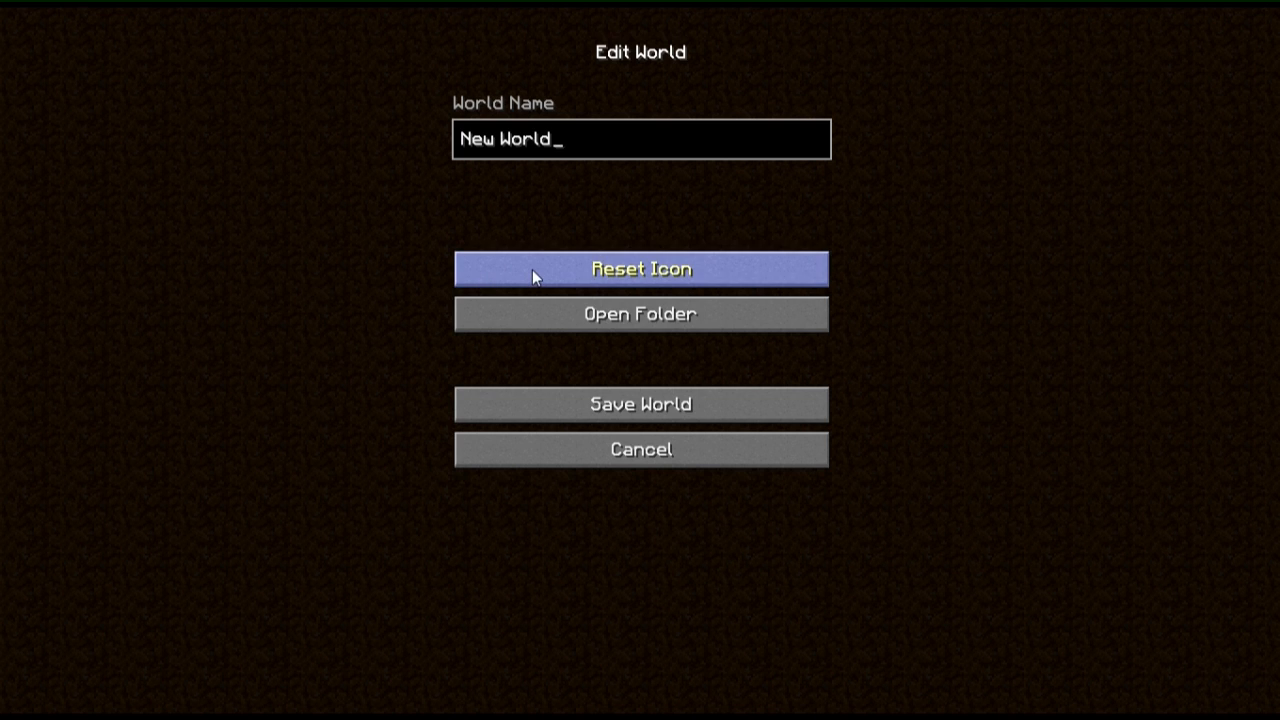
pyautogui.moveTo(548, 320)
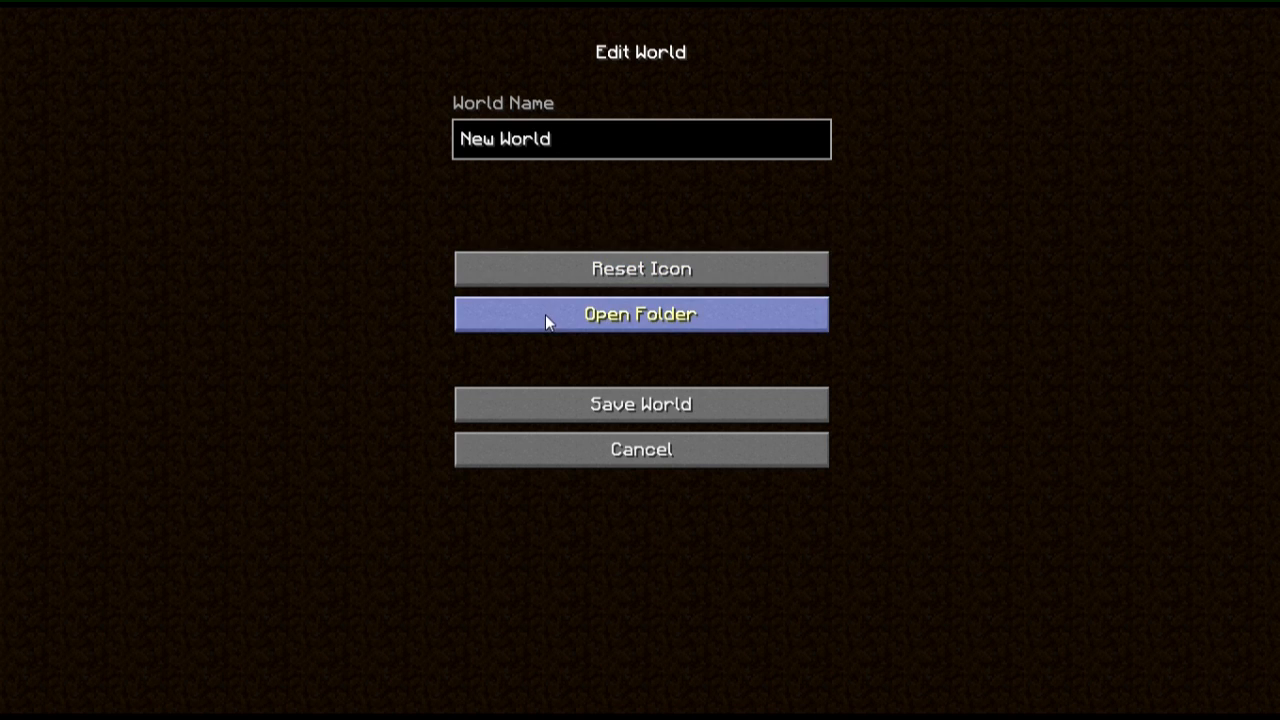
pyautogui.moveTo(750, 359)
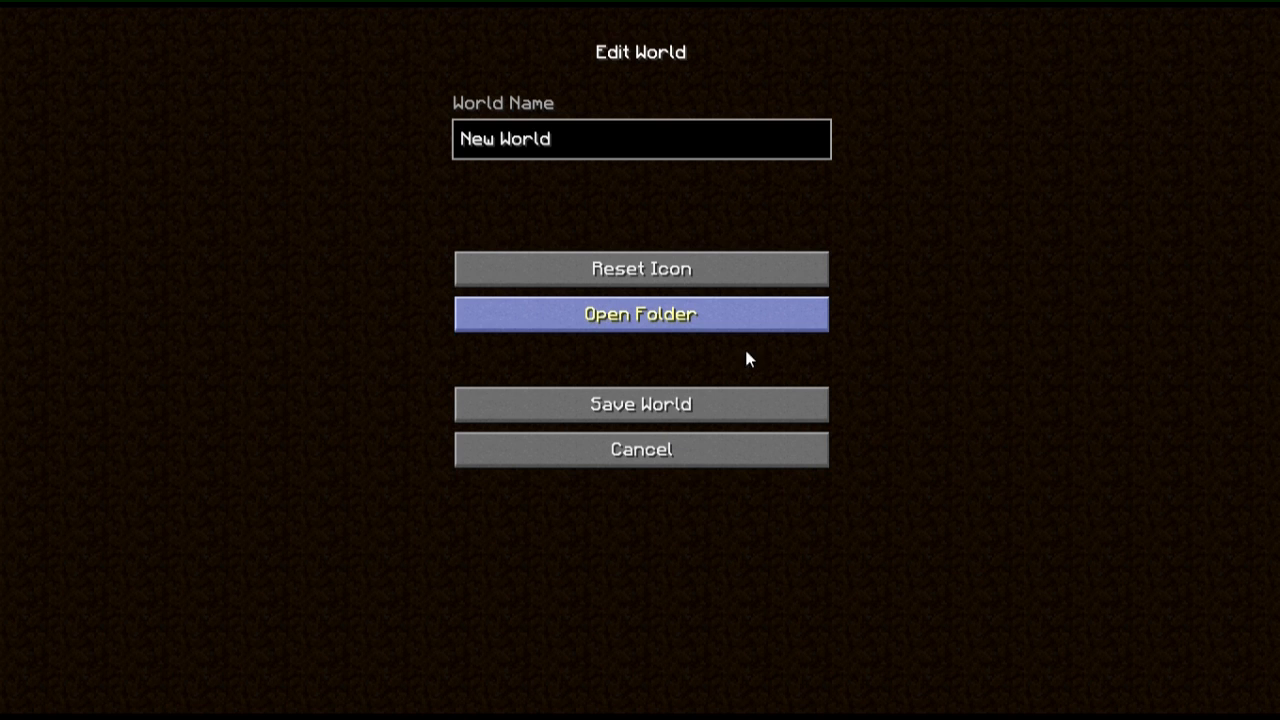
pyautogui.moveTo(715, 505)
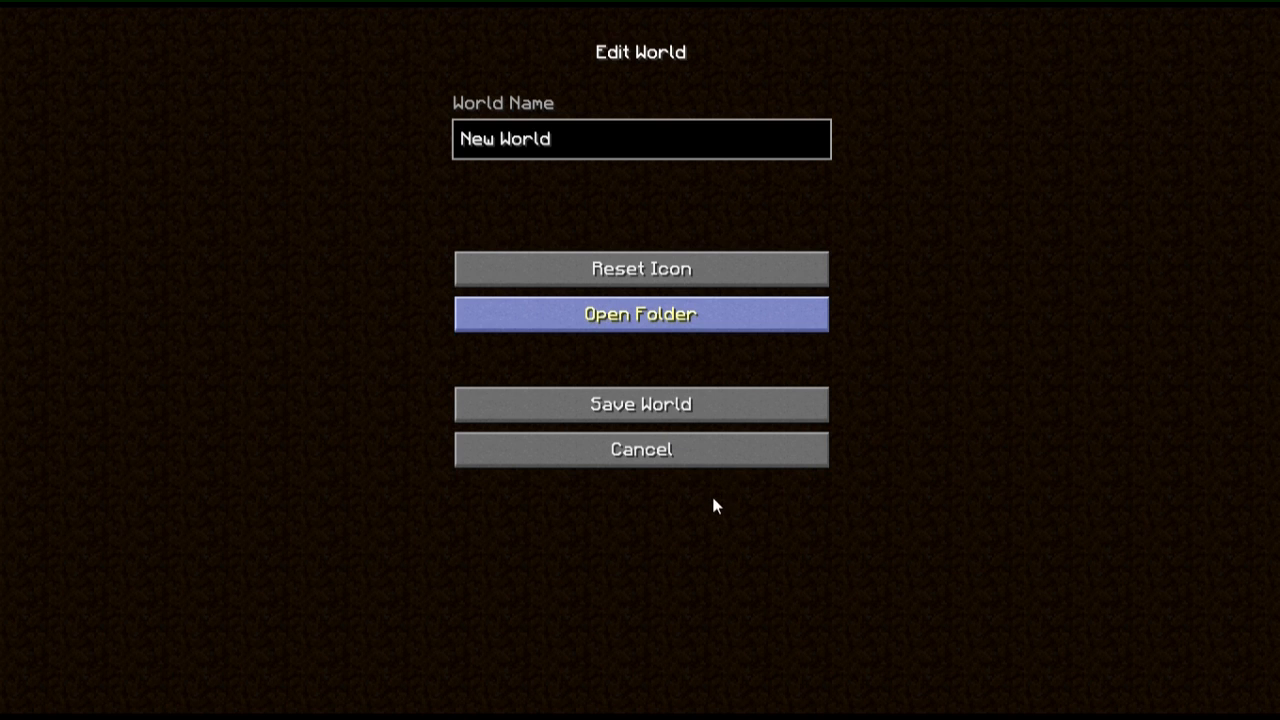
pyautogui.moveTo(732, 483)
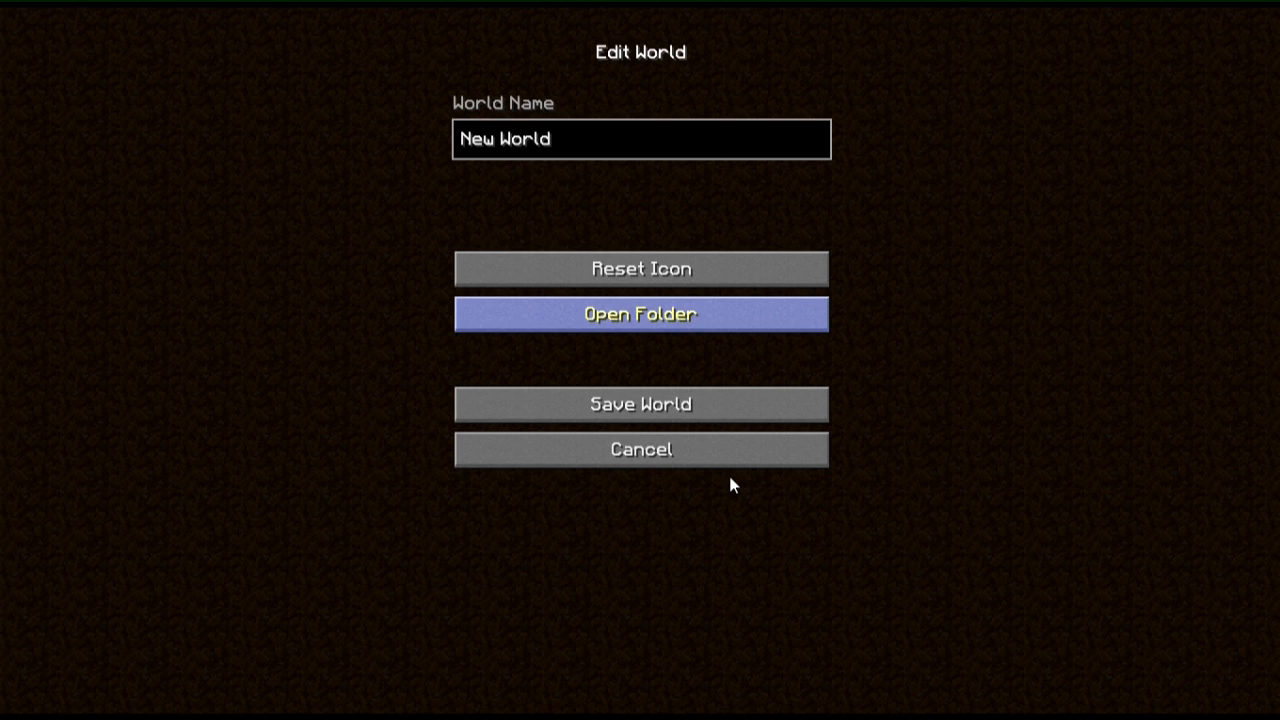
pyautogui.moveTo(724, 488)
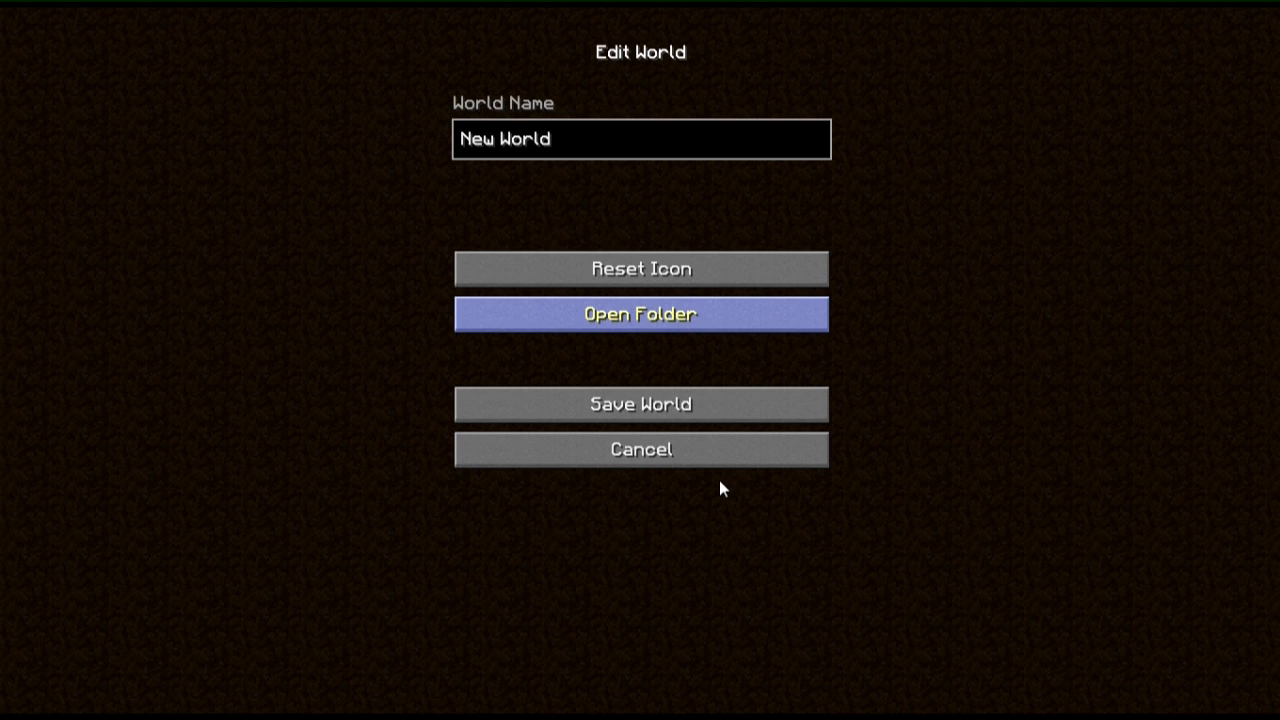
pyautogui.moveTo(724, 485)
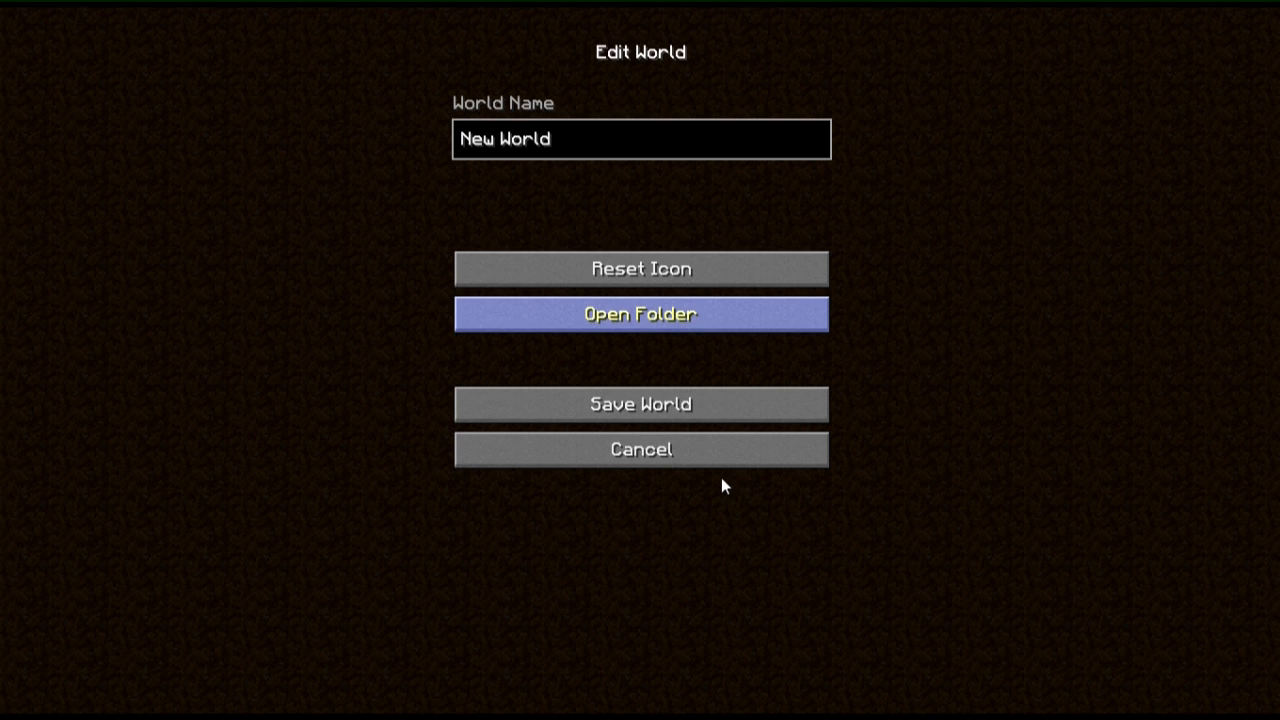
pyautogui.click(640, 449)
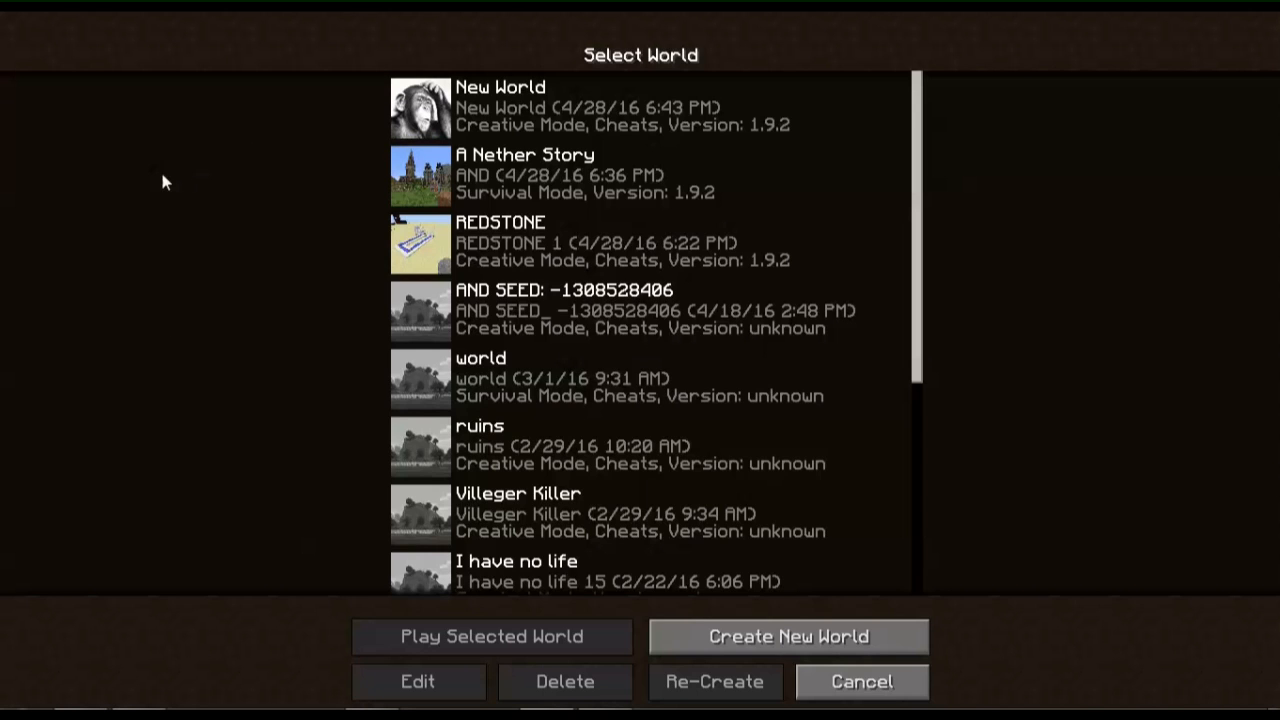
pyautogui.moveTo(158, 180)
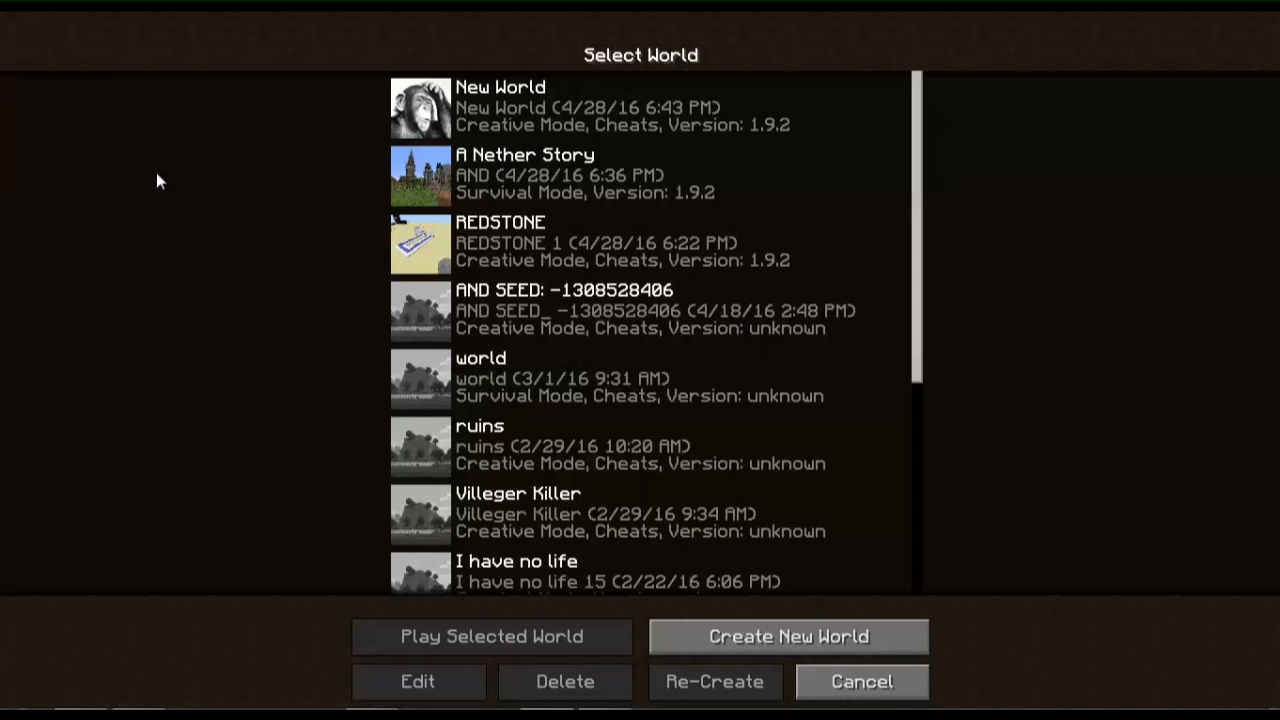
pyautogui.moveTo(535, 335)
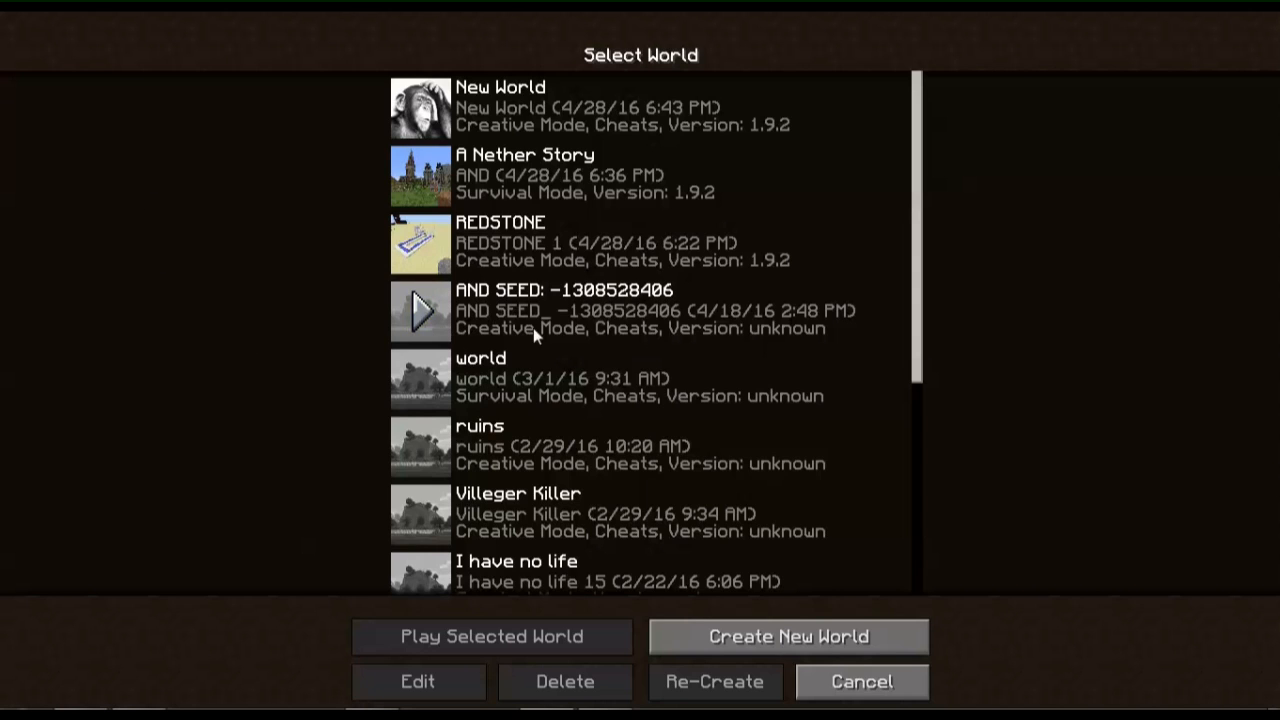
pyautogui.moveTo(595, 325)
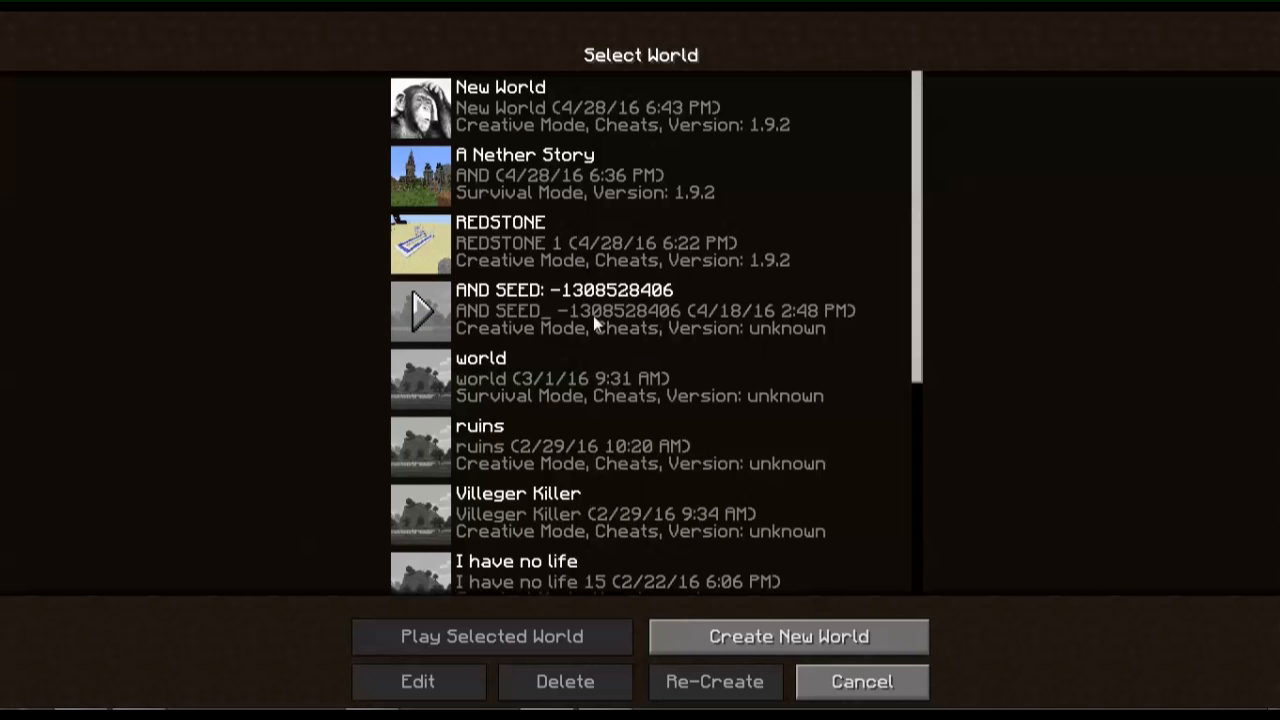
pyautogui.moveTo(568, 307)
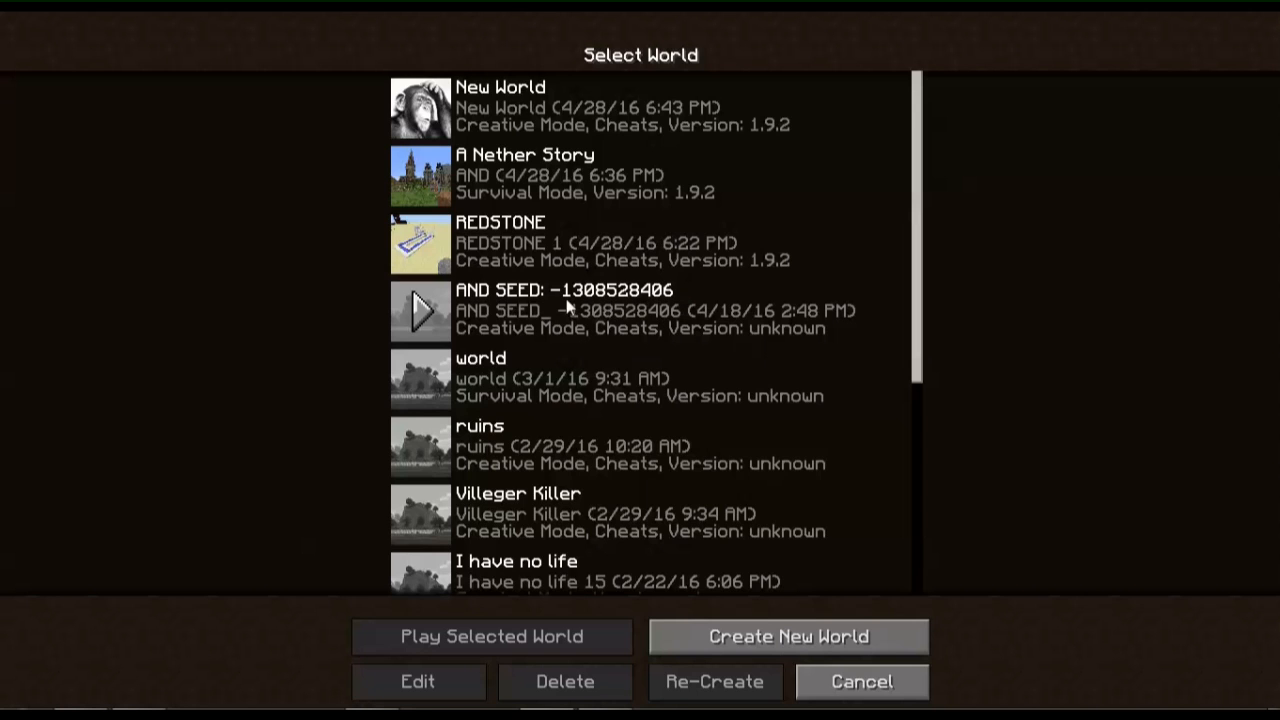
pyautogui.click(640, 310)
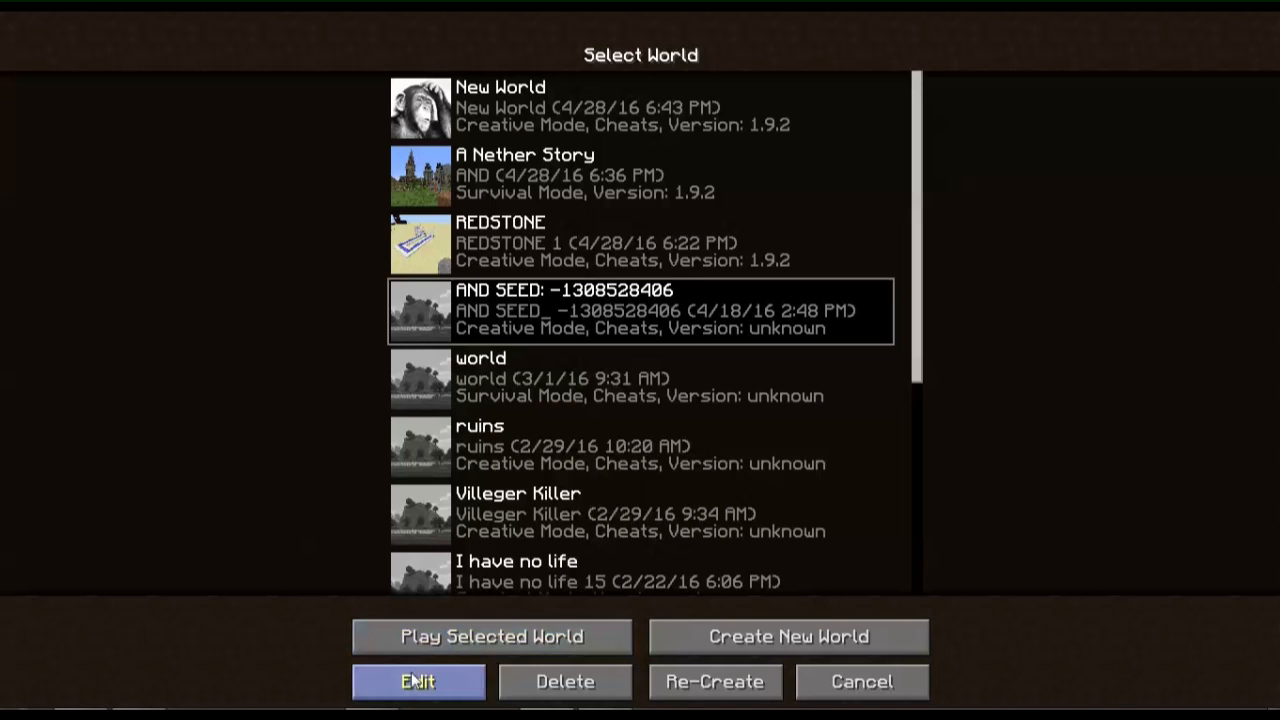
pyautogui.click(418, 681)
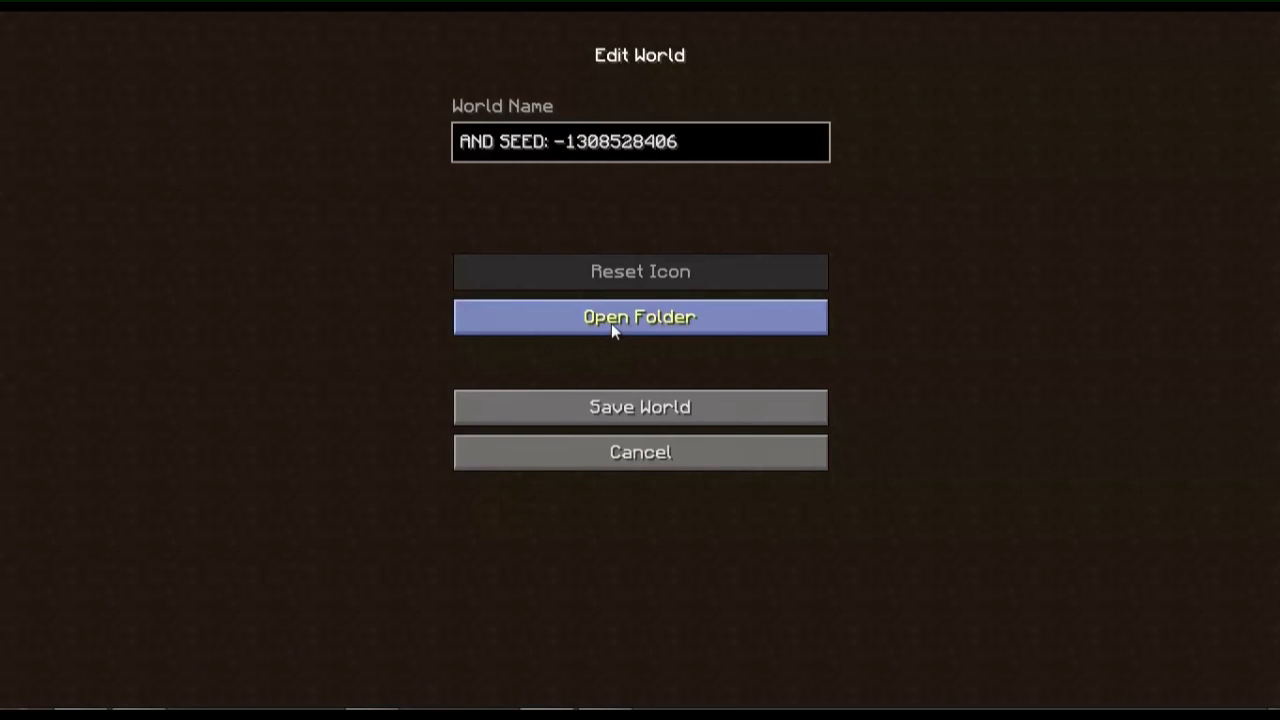
pyautogui.click(639, 317)
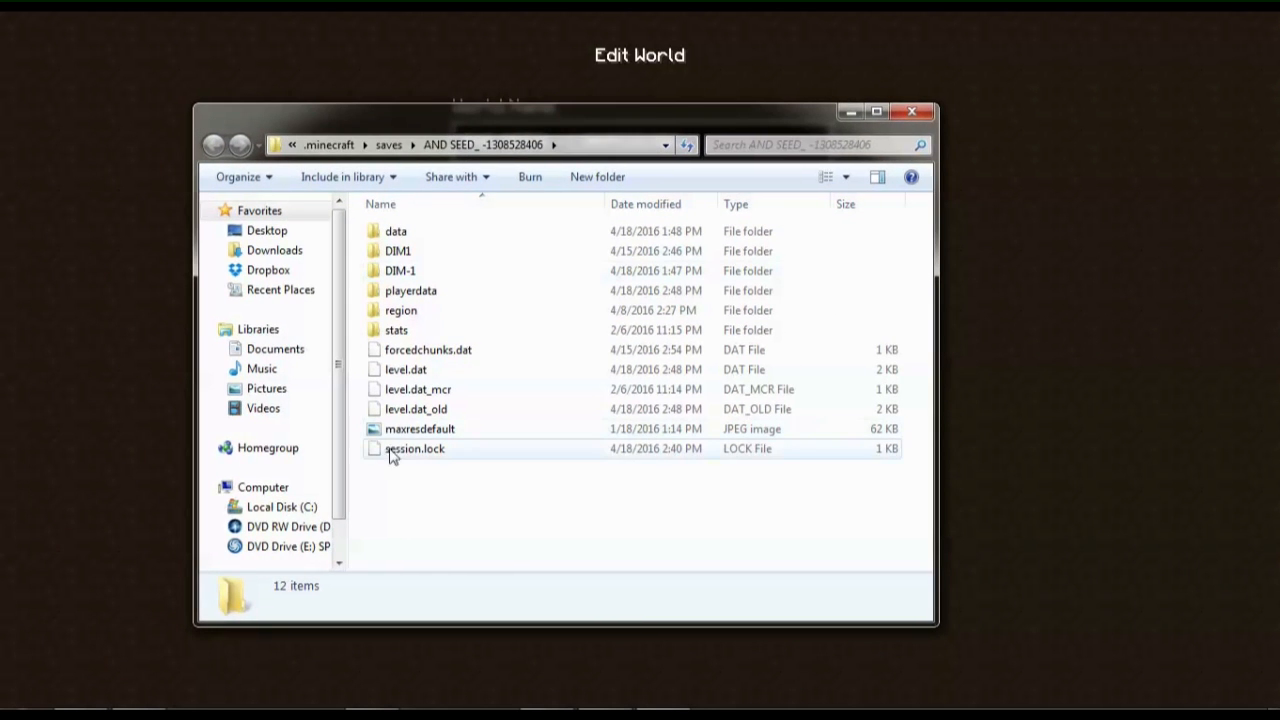
# Step: Open maxresdefault.jpg from the world folder in Paint via its Edit context option
pyautogui.click(420, 428)
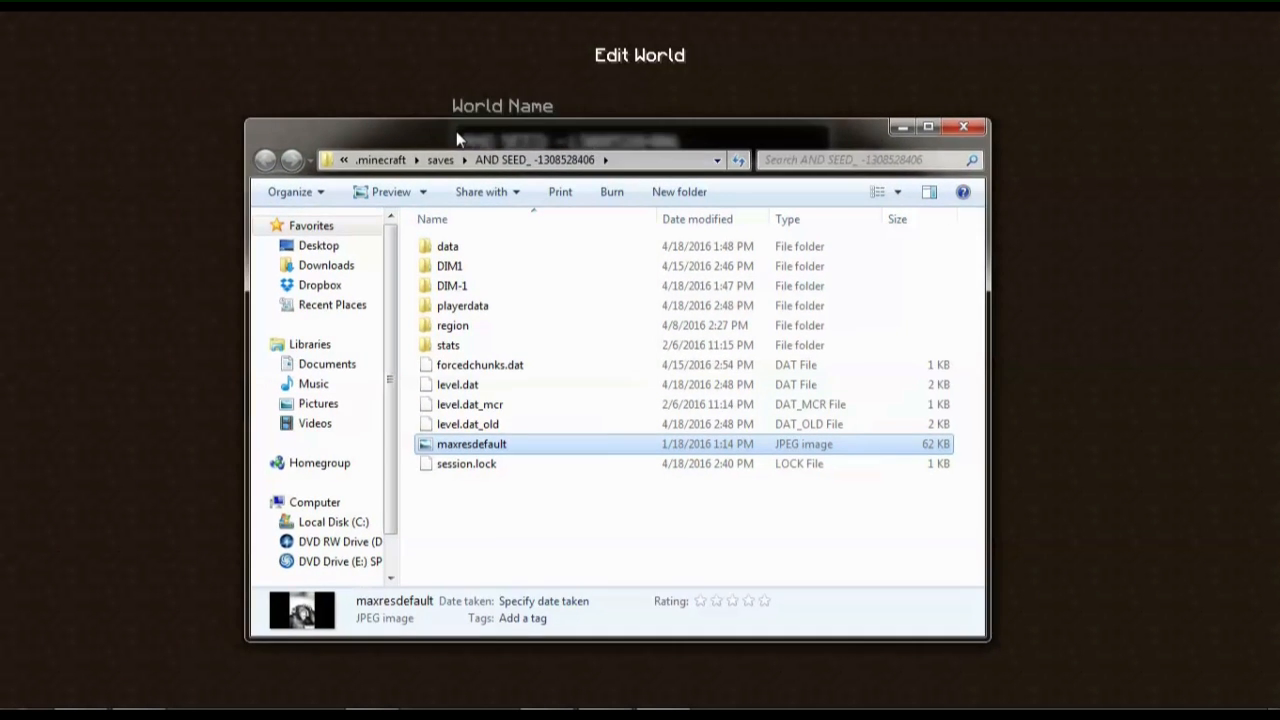
pyautogui.rightClick(471, 444)
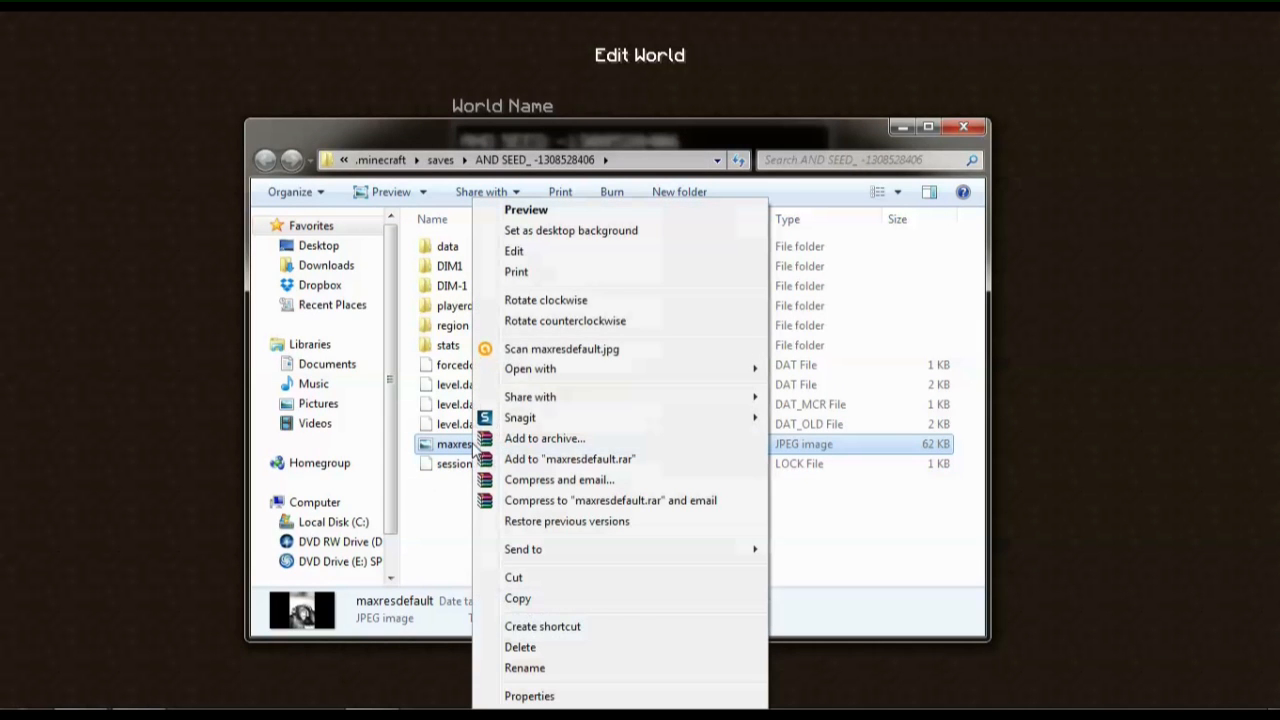
pyautogui.click(513, 251)
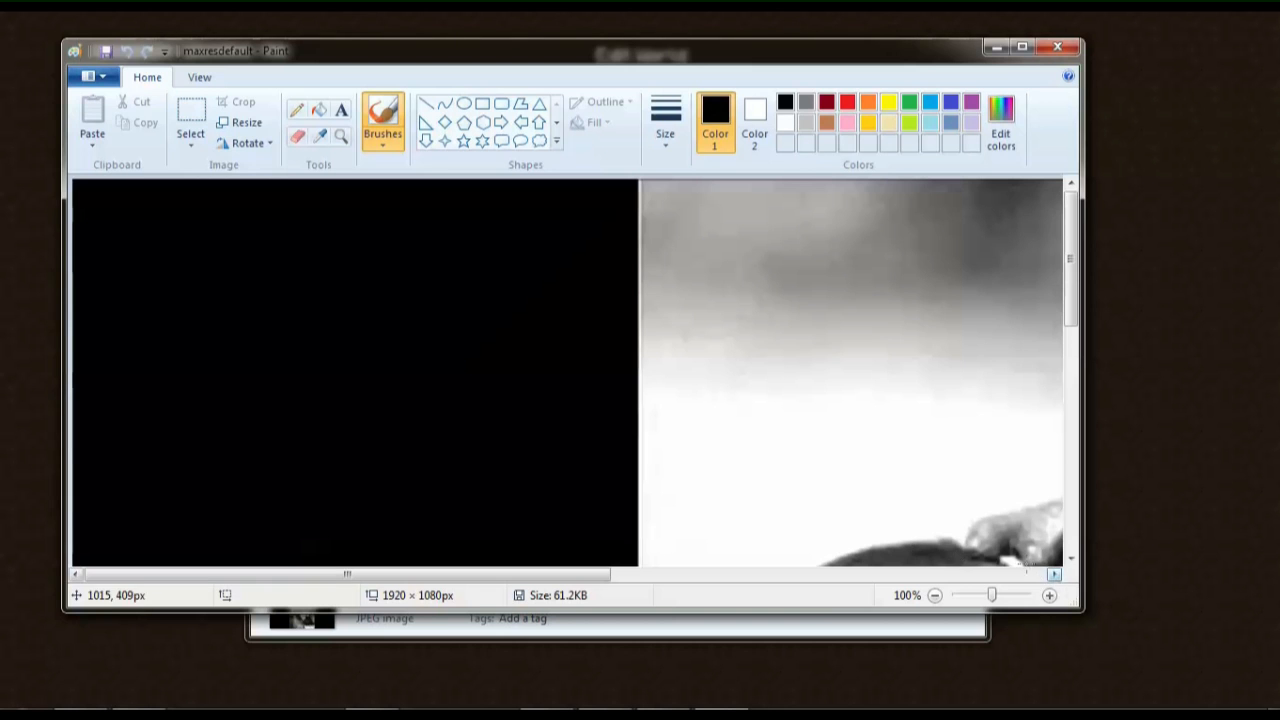
pyautogui.hscroll(3)
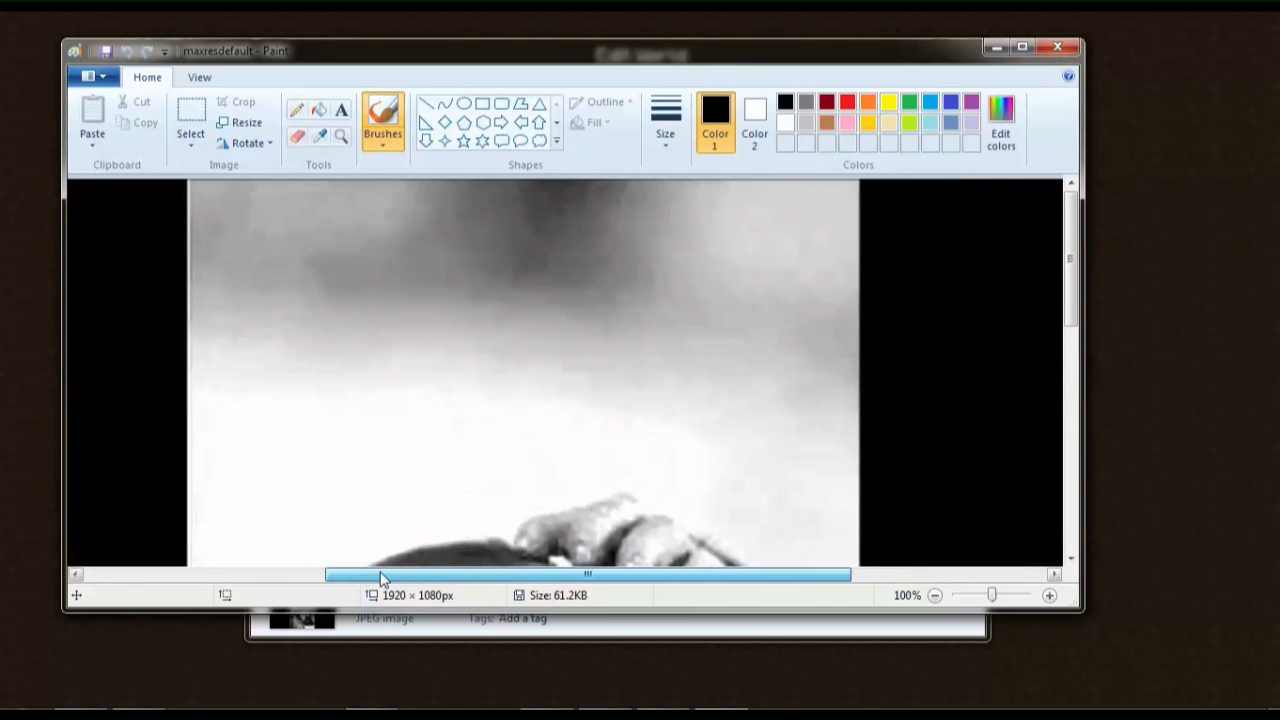
pyautogui.scroll(-3)
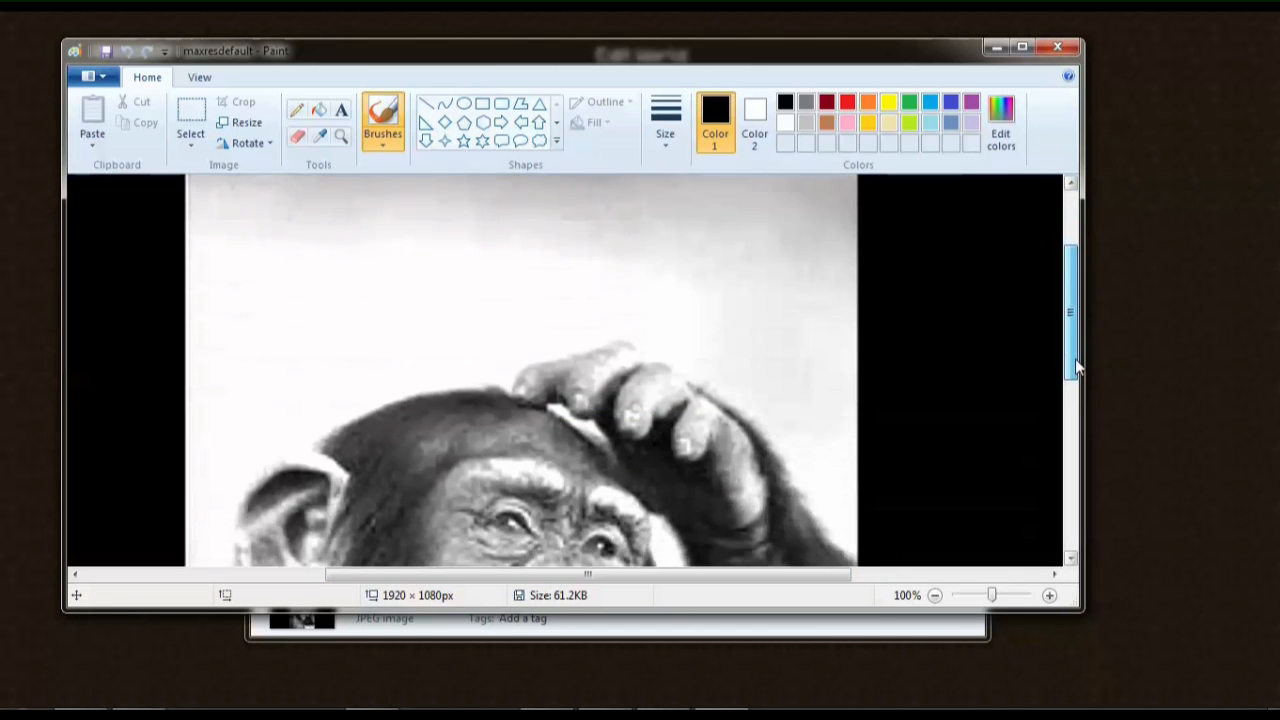
pyautogui.scroll(-3)
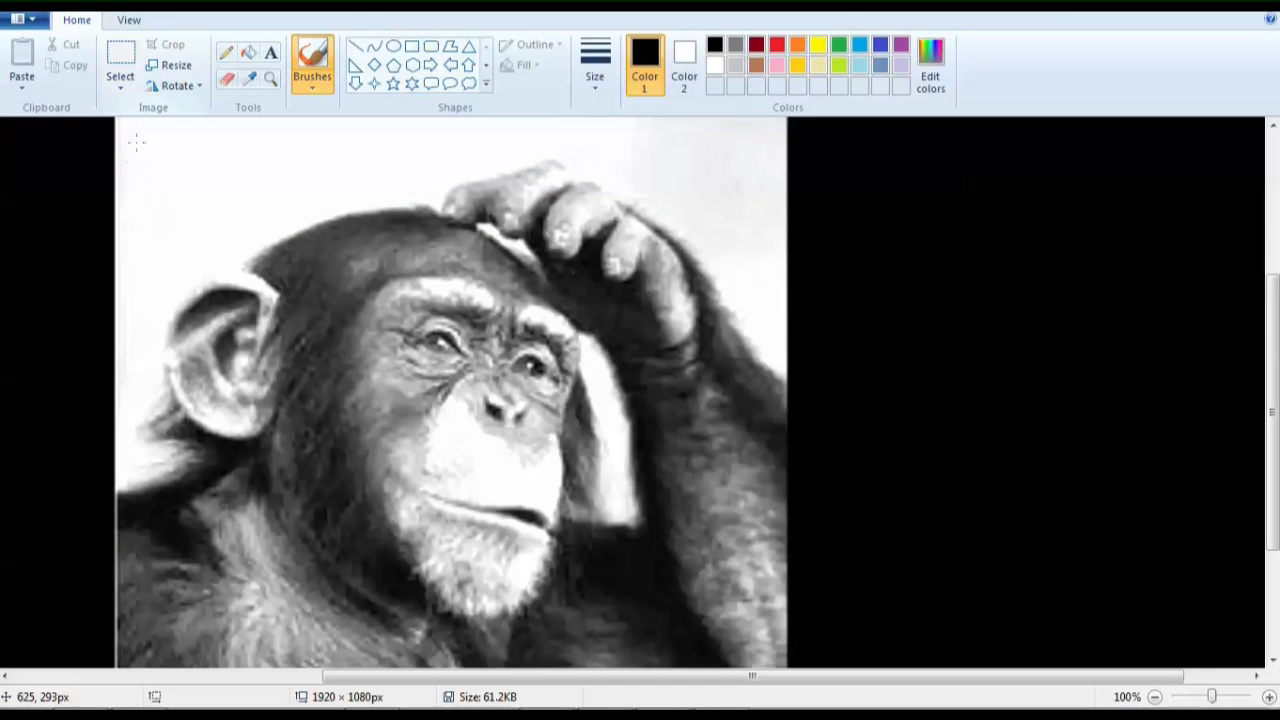
# Step: Select and crop the chimpanzee portrait to 712 × 572, after a stray brush stroke
pyautogui.moveTo(118, 128); pyautogui.dragTo(445, 345)
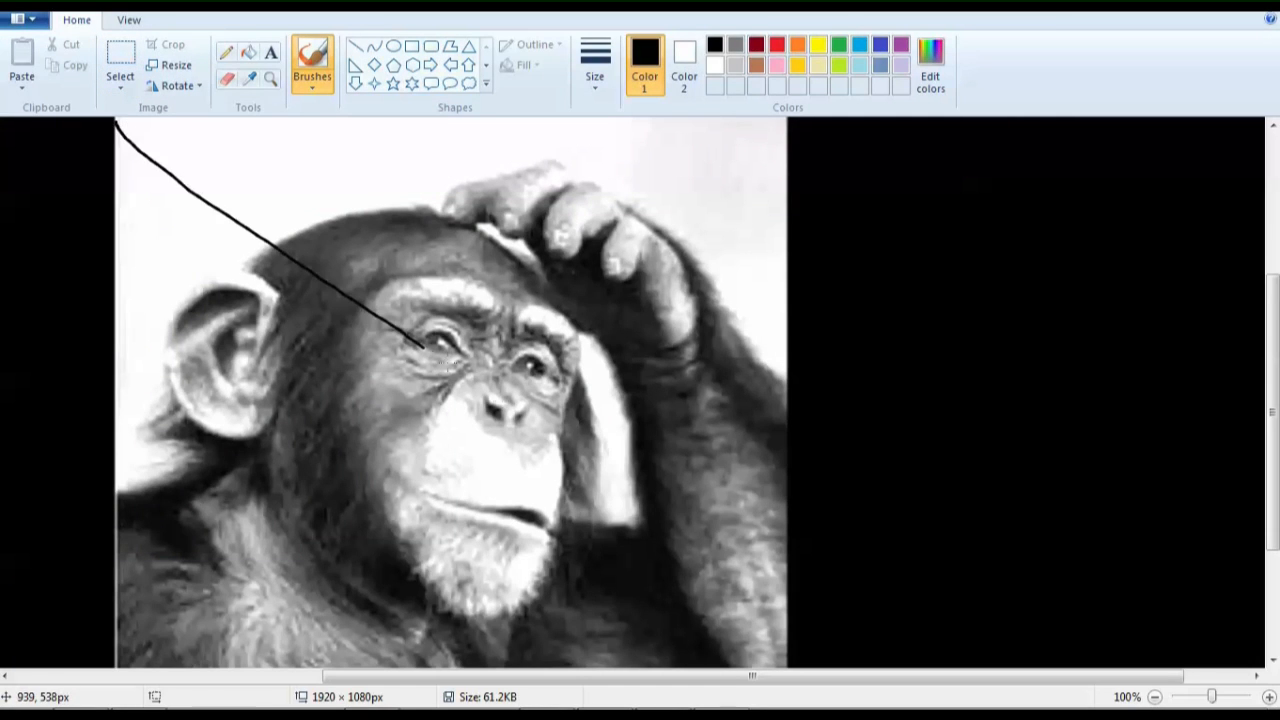
pyautogui.moveTo(415, 345); pyautogui.dragTo(505, 405)
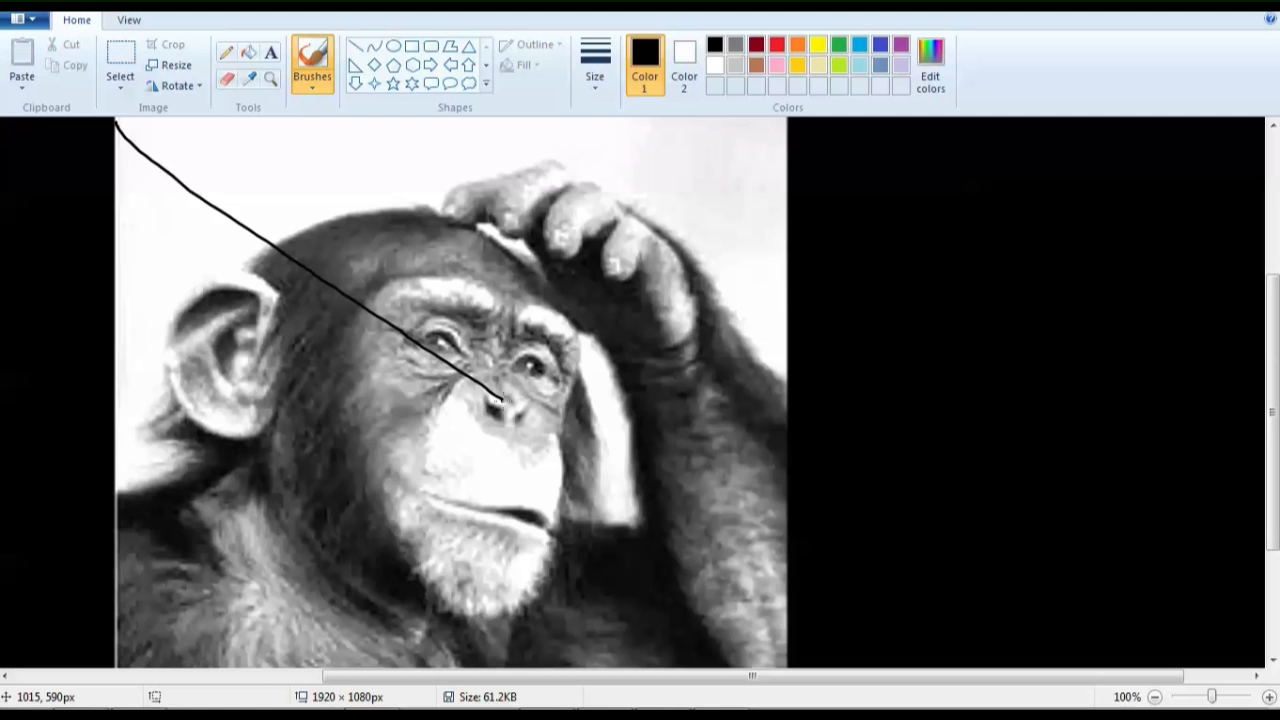
pyautogui.click(119, 62)
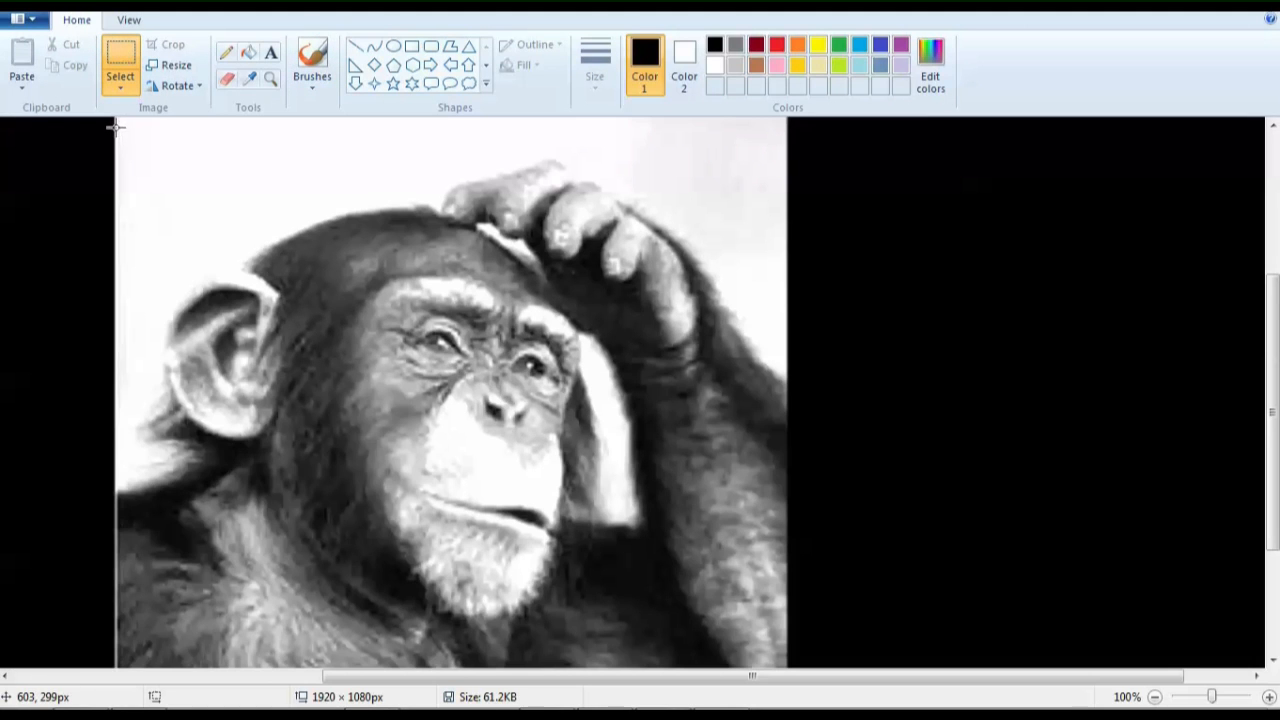
pyautogui.moveTo(113, 127); pyautogui.dragTo(800, 638)
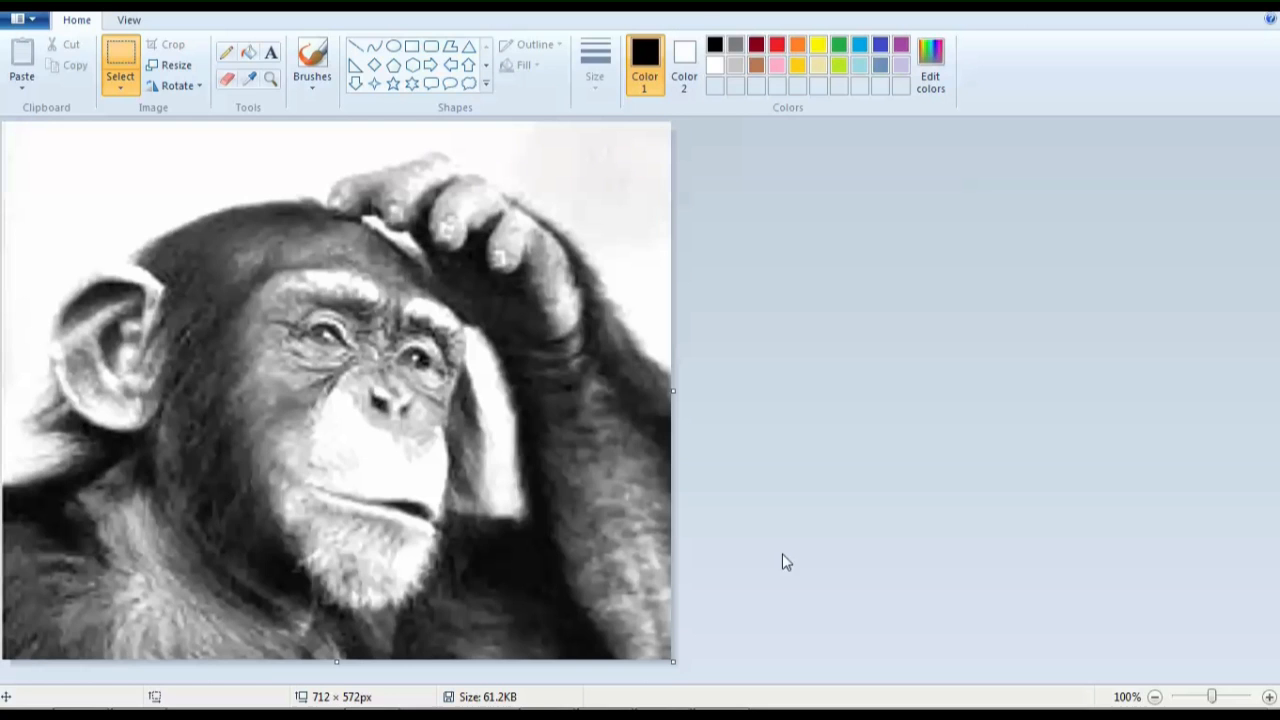
pyautogui.moveTo(336, 672)
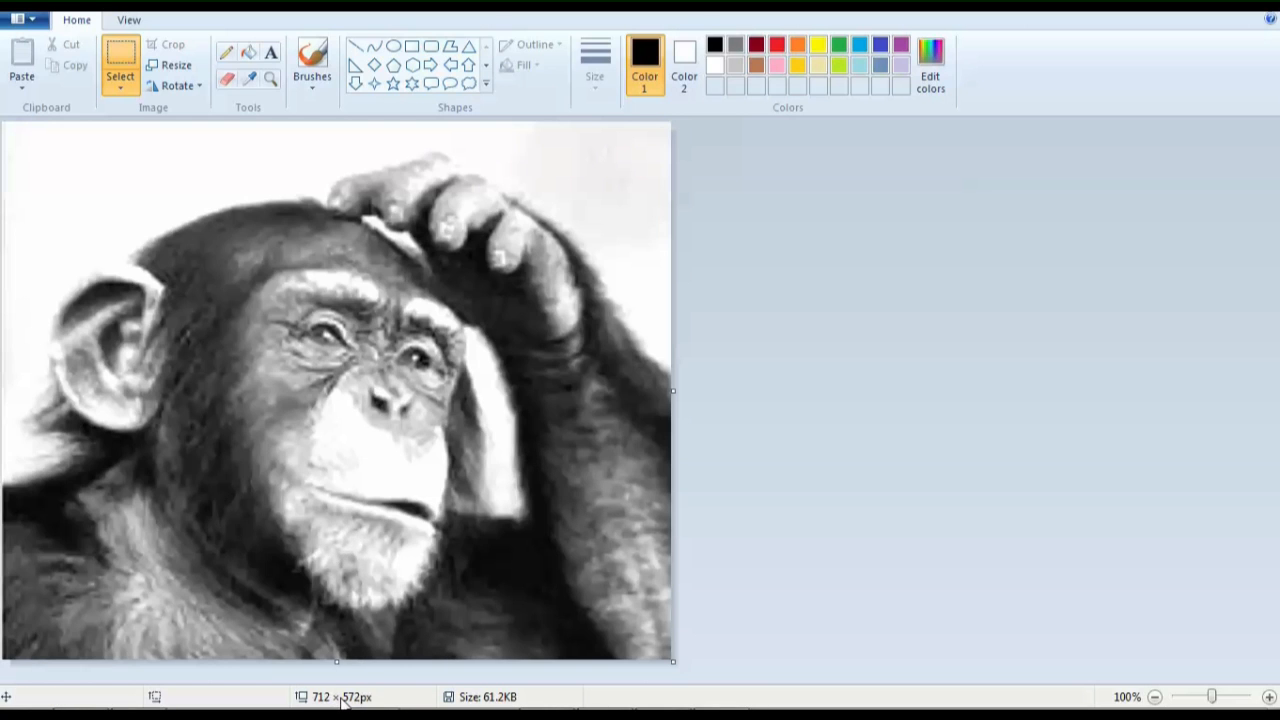
pyautogui.moveTo(828, 524)
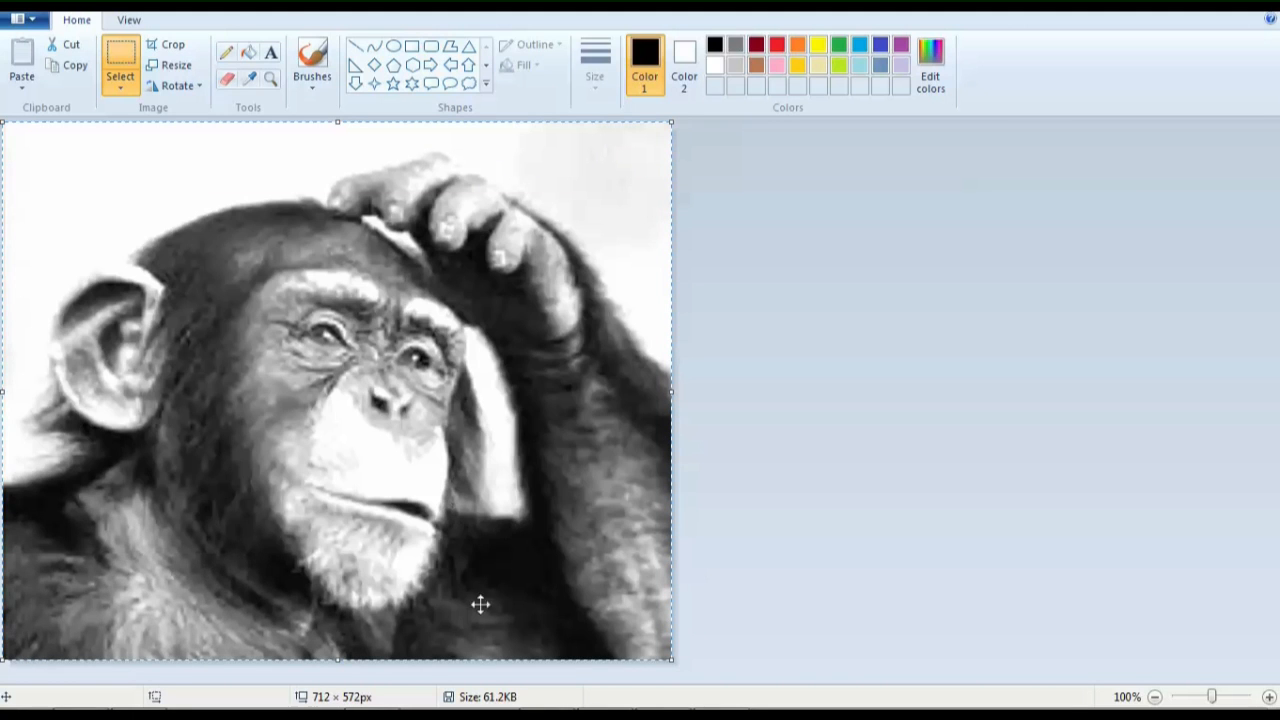
pyautogui.moveTo(322, 688)
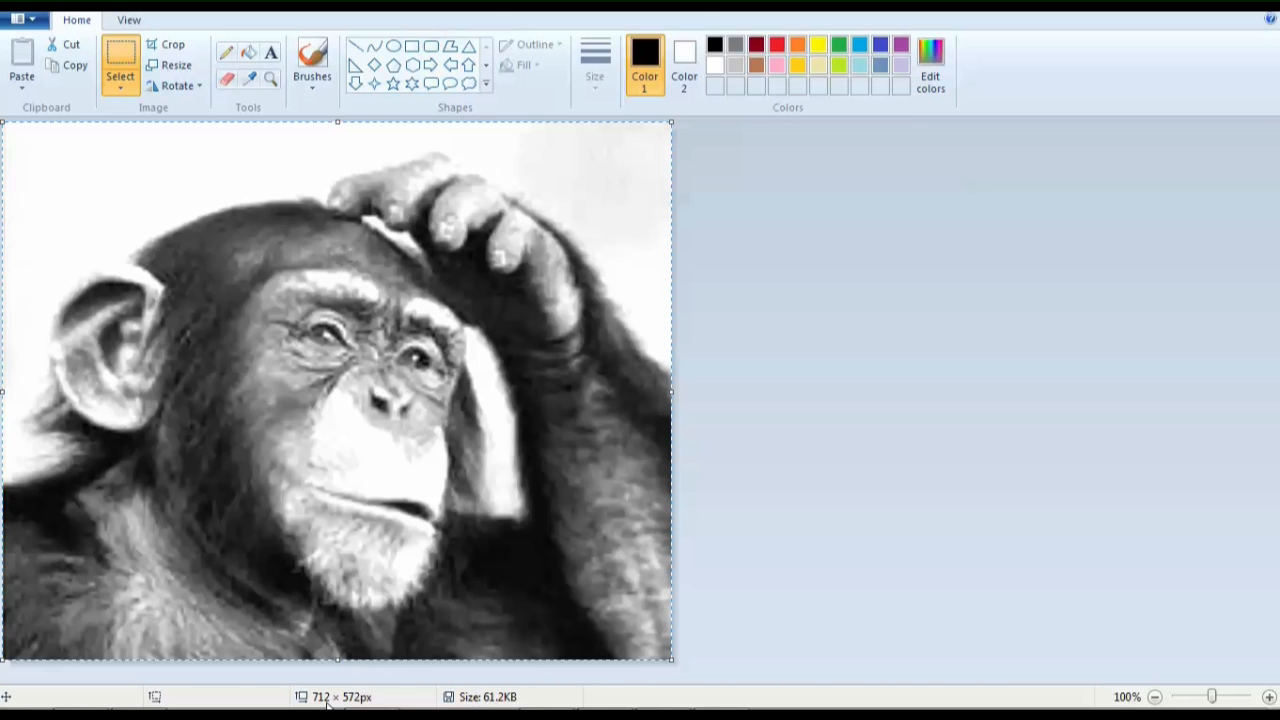
pyautogui.moveTo(345, 705)
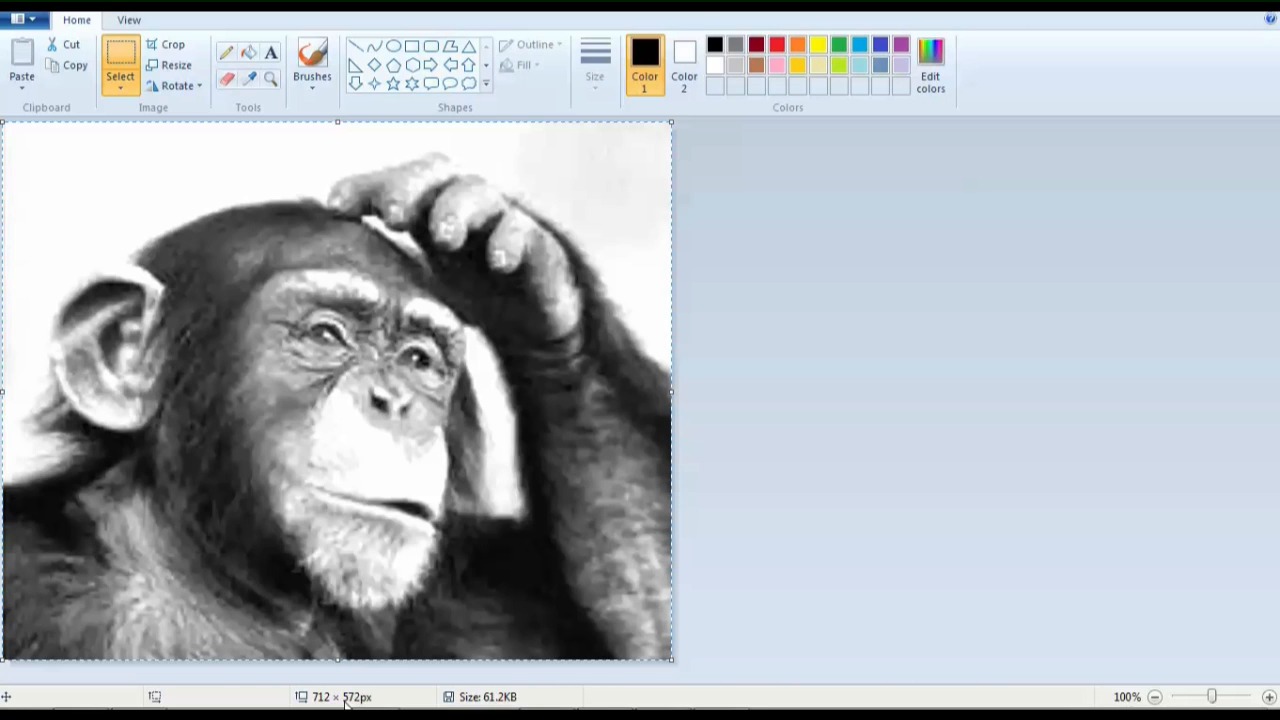
pyautogui.moveTo(604, 689)
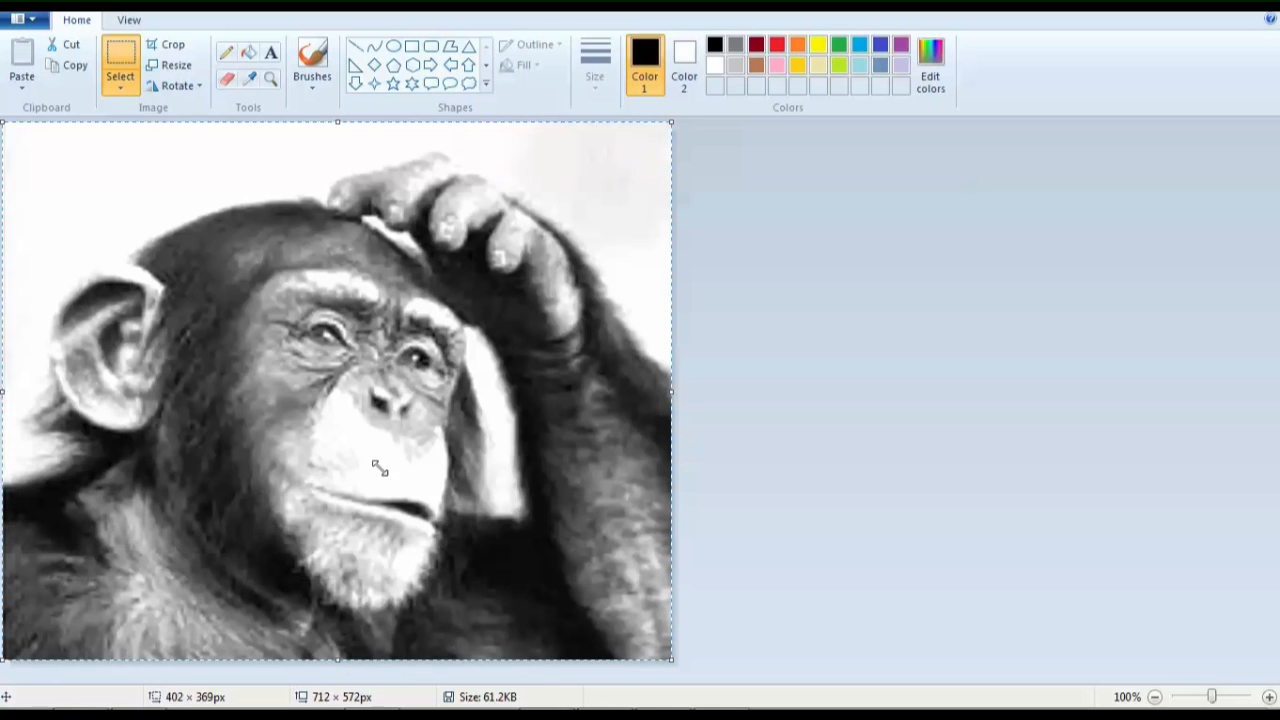
# Step: Shrink the pasted chimpanzee photo to 64 × 64 pixels in the canvas corner
pyautogui.moveTo(672, 658); pyautogui.dragTo(513, 556)
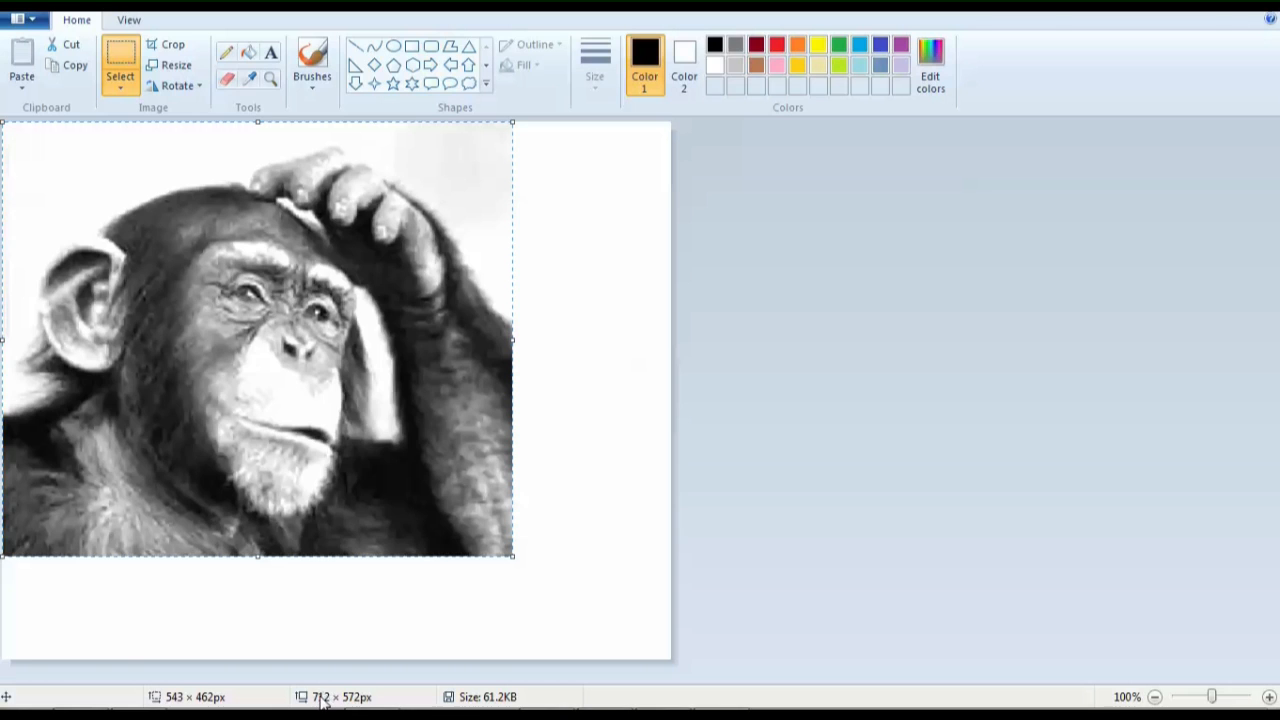
pyautogui.moveTo(645, 673)
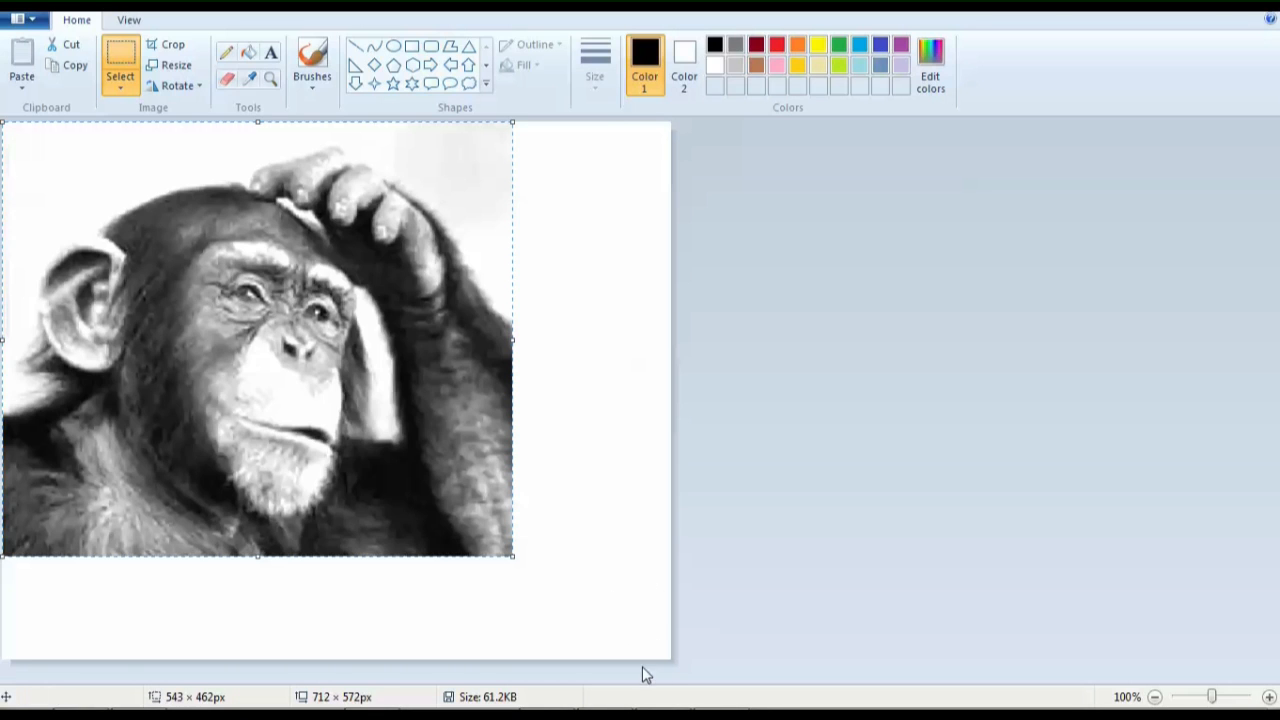
pyautogui.moveTo(538, 553)
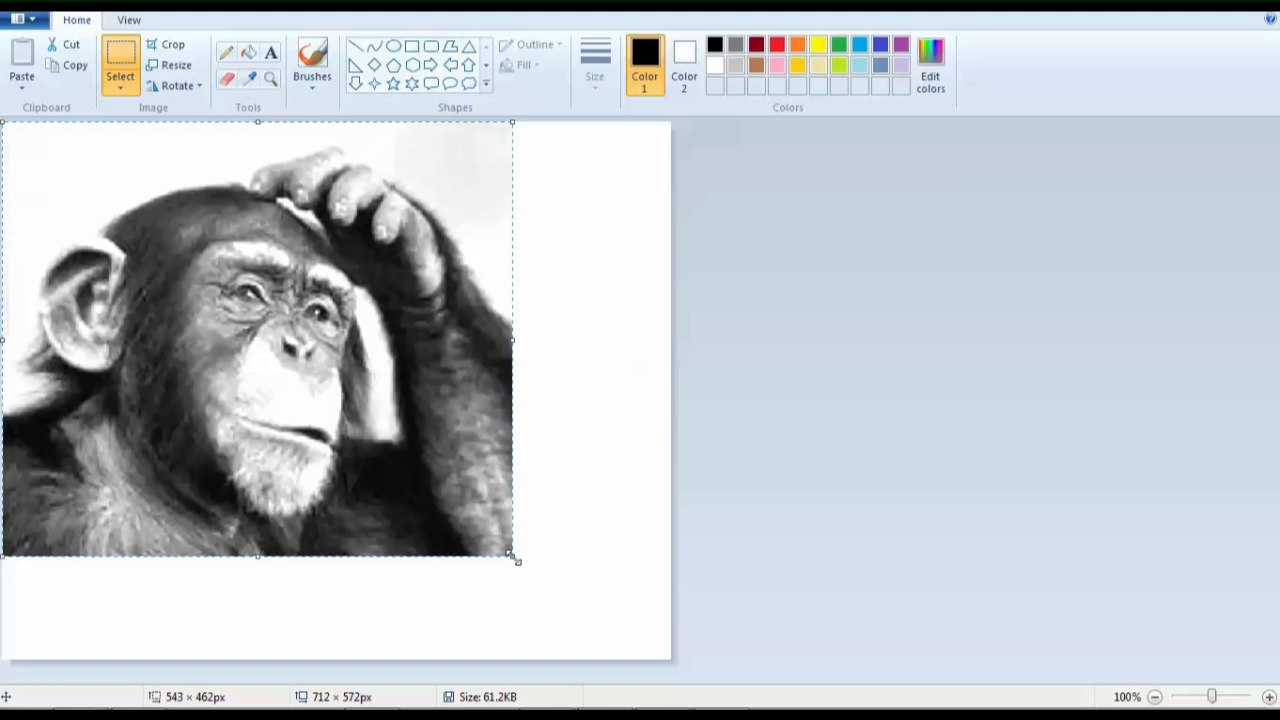
pyautogui.moveTo(4, 124); pyautogui.dragTo(60, 198)
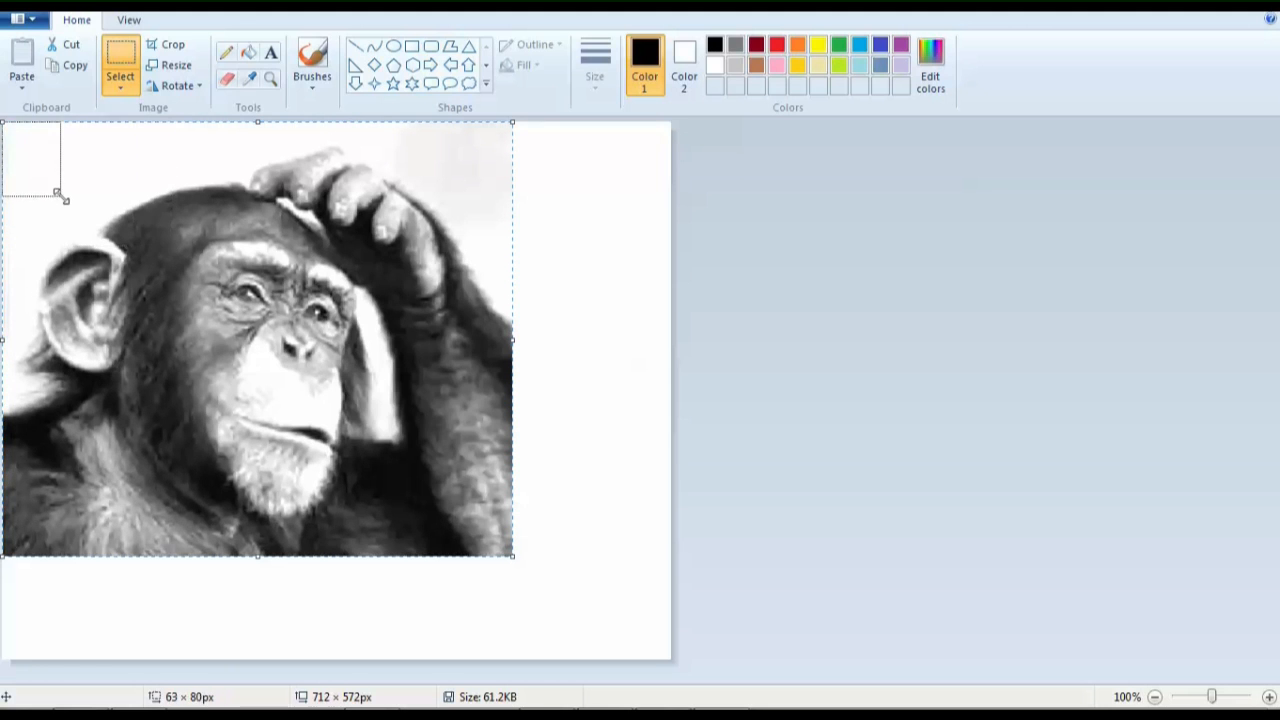
pyautogui.moveTo(65, 198); pyautogui.dragTo(52, 178)
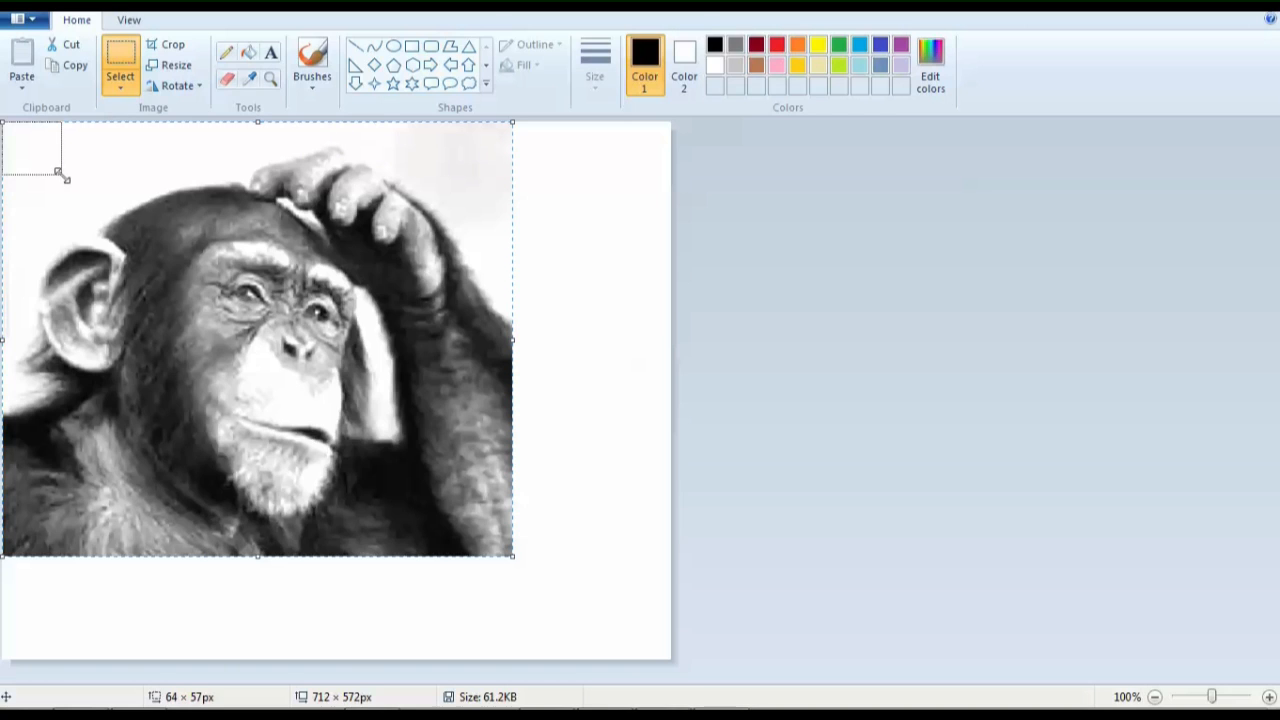
pyautogui.moveTo(57, 174); pyautogui.dragTo(57, 182)
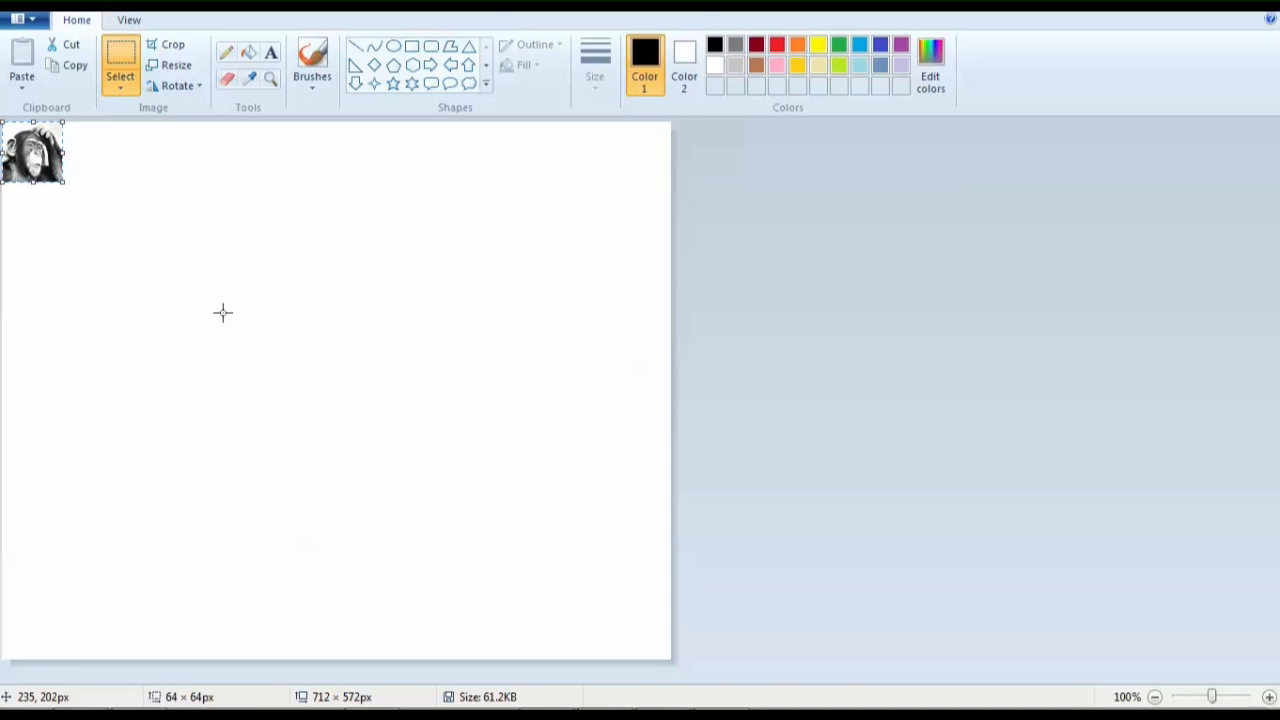
pyautogui.moveTo(768, 611)
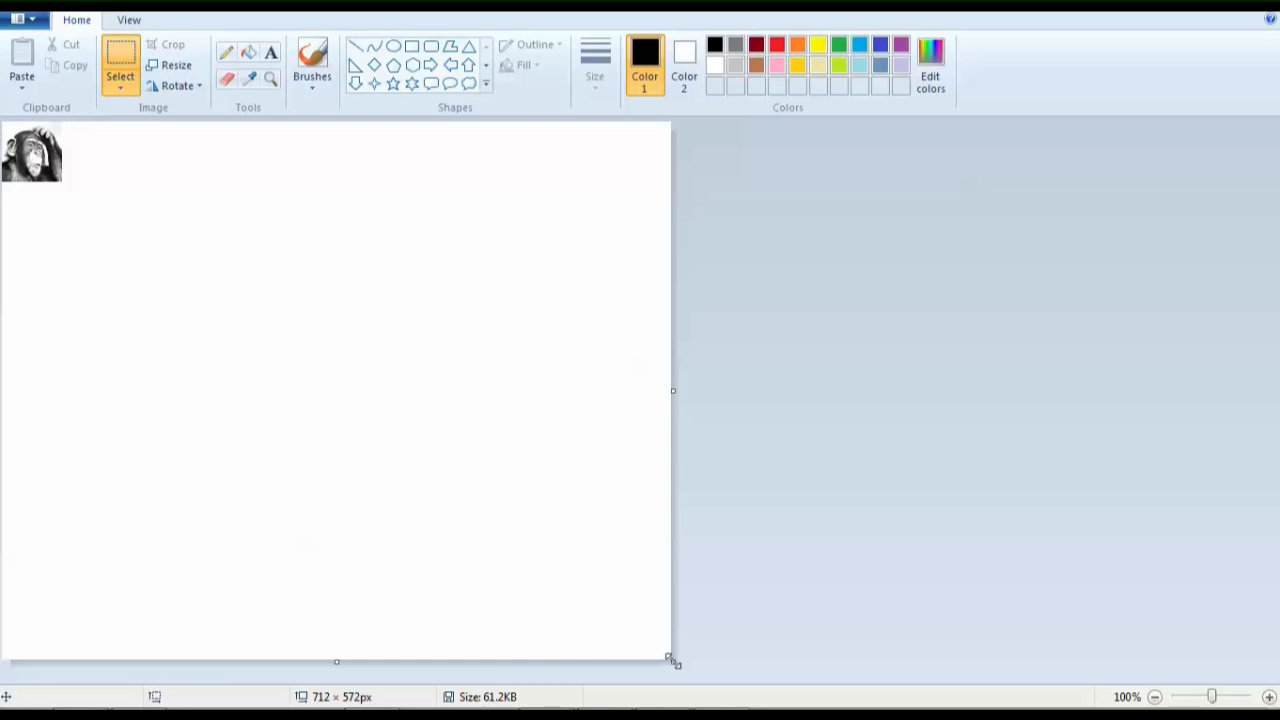
# Step: Cut the canvas from 712 × 572 down to 64 × 64 pixels
pyautogui.moveTo(672, 660); pyautogui.dragTo(95, 190)
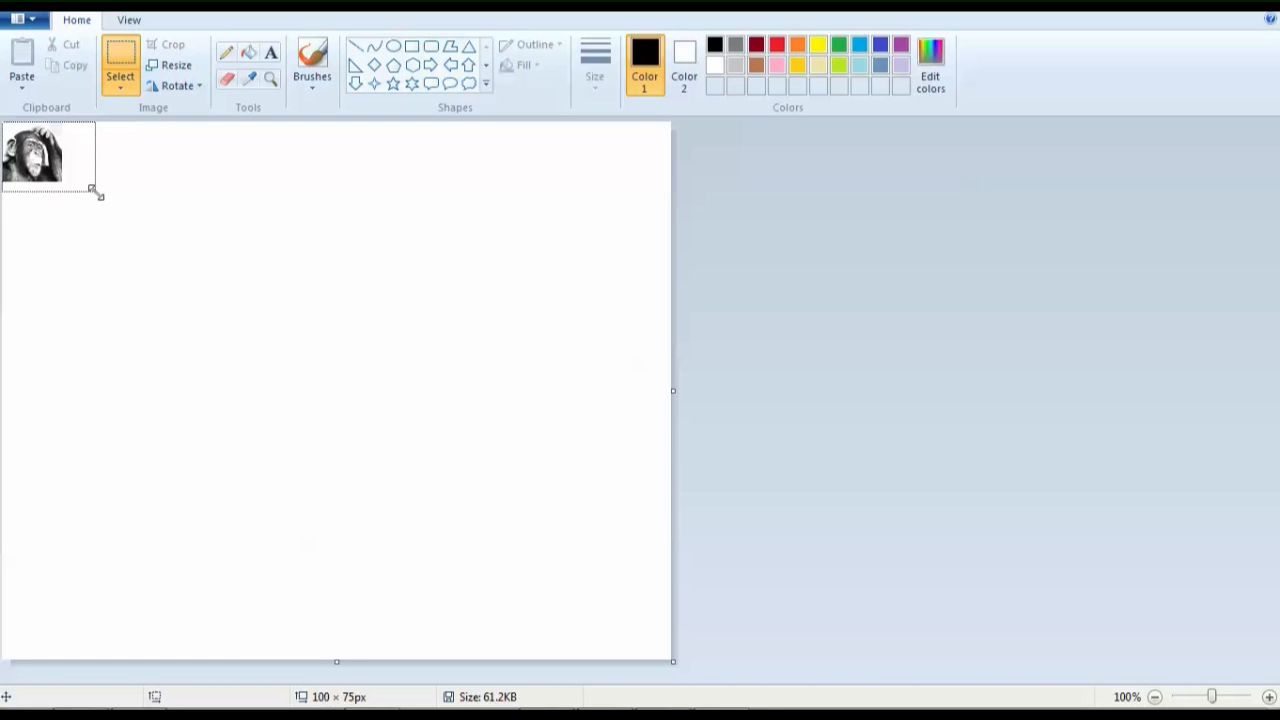
pyautogui.moveTo(98, 195); pyautogui.dragTo(72, 185)
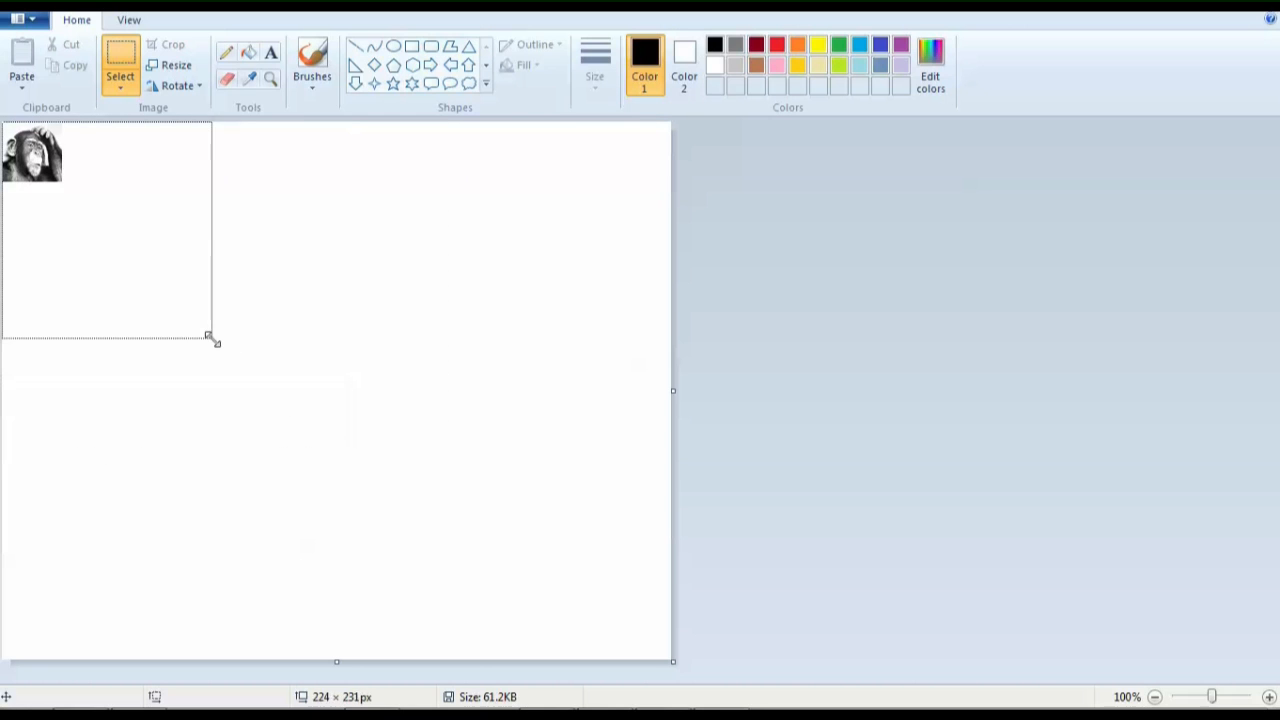
pyautogui.moveTo(213, 340); pyautogui.dragTo(67, 187)
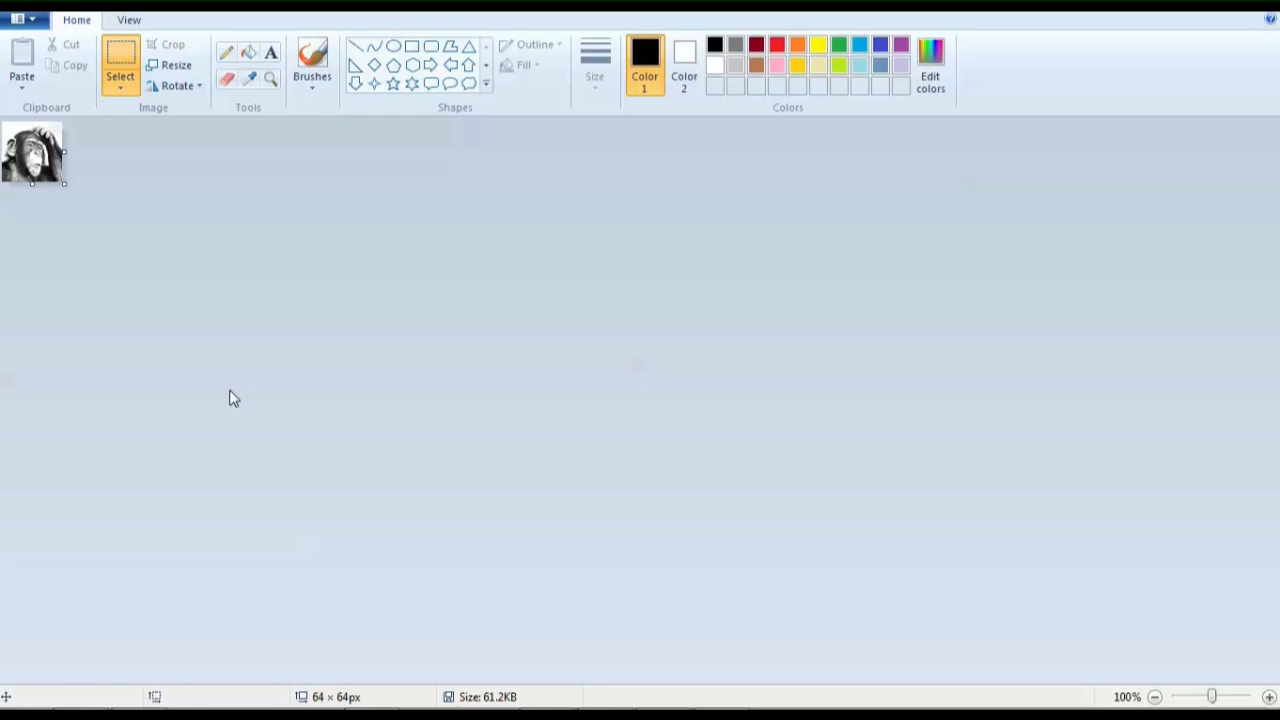
pyautogui.moveTo(220, 423)
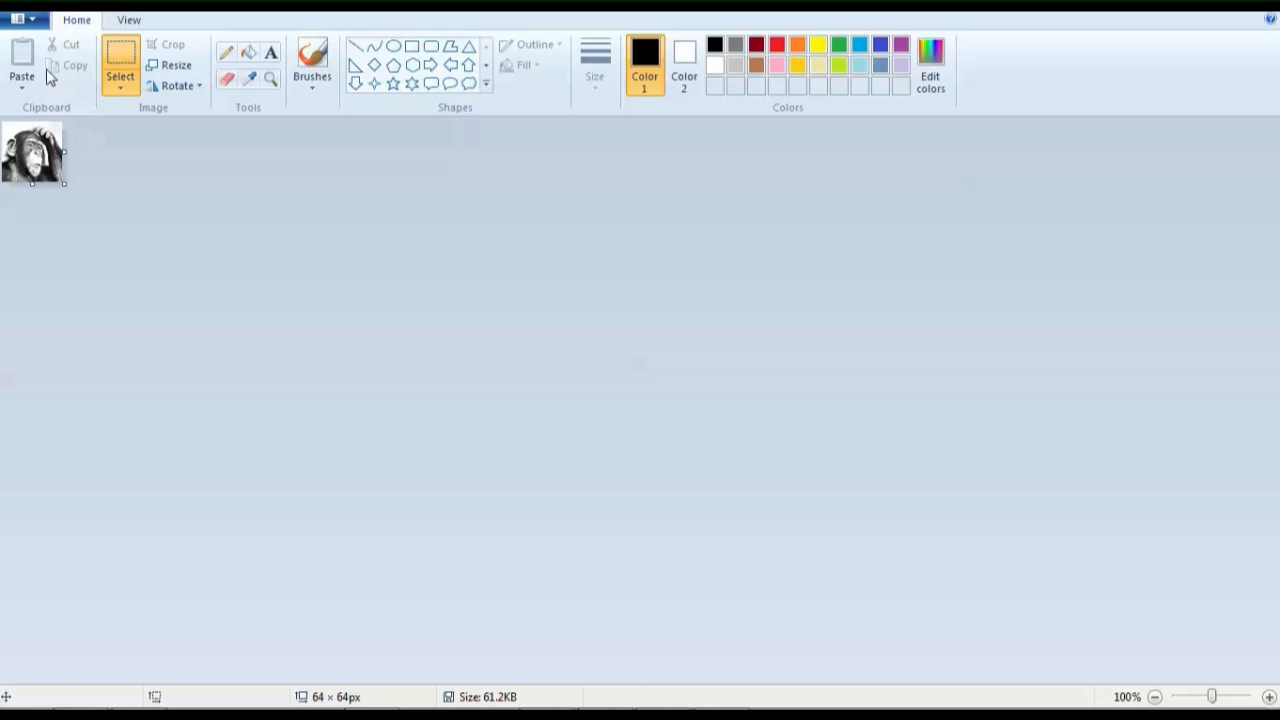
pyautogui.moveTo(20, 19)
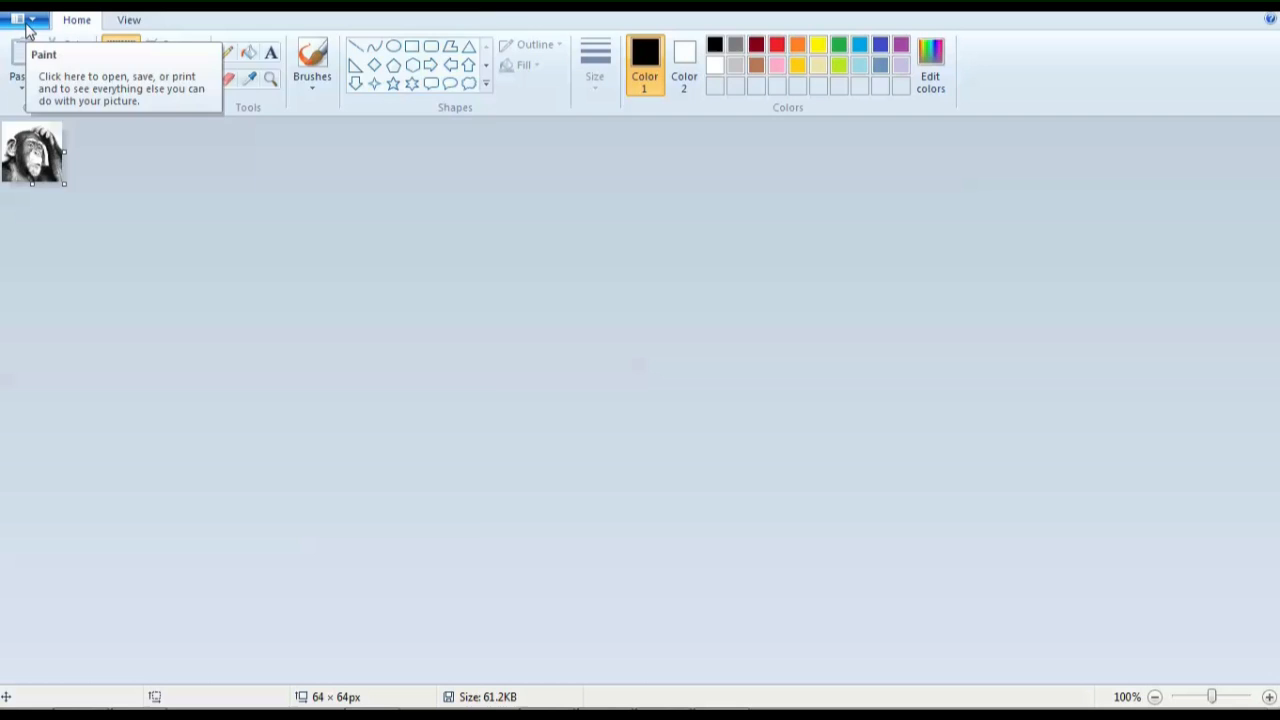
pyautogui.click(20, 19)
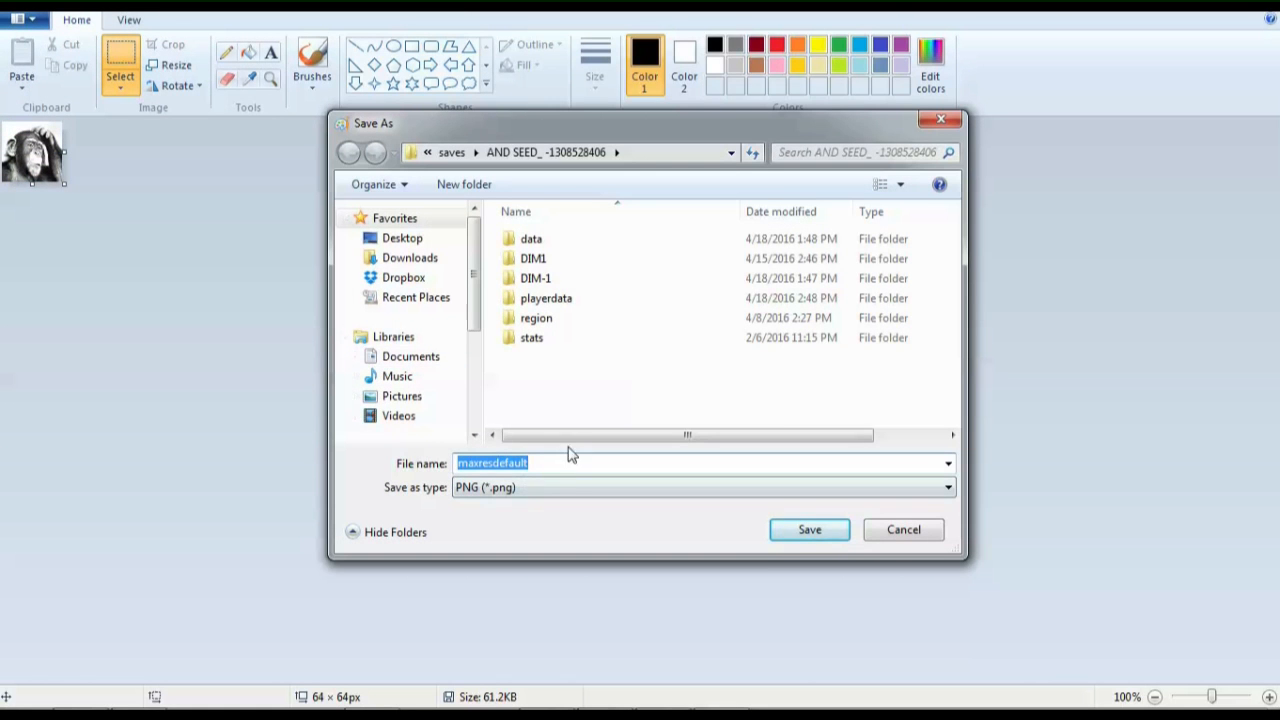
pyautogui.moveTo(590, 380)
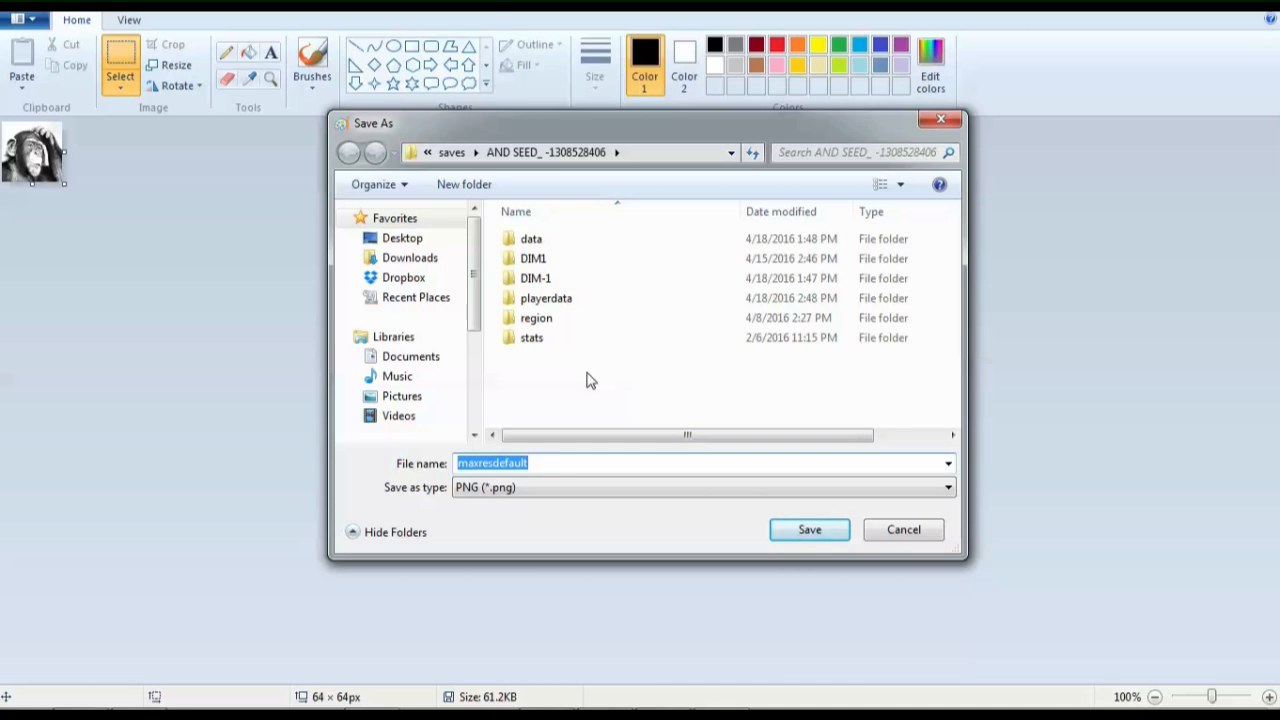
pyautogui.moveTo(560, 383)
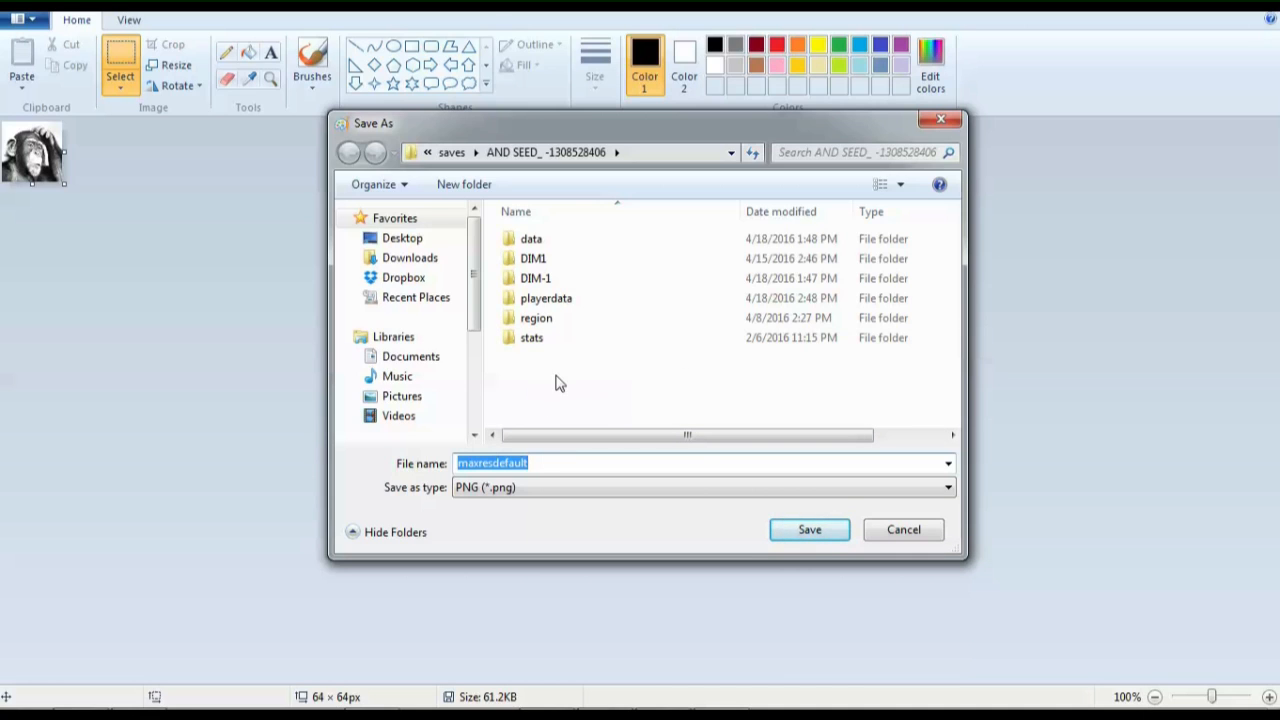
pyautogui.moveTo(530, 403)
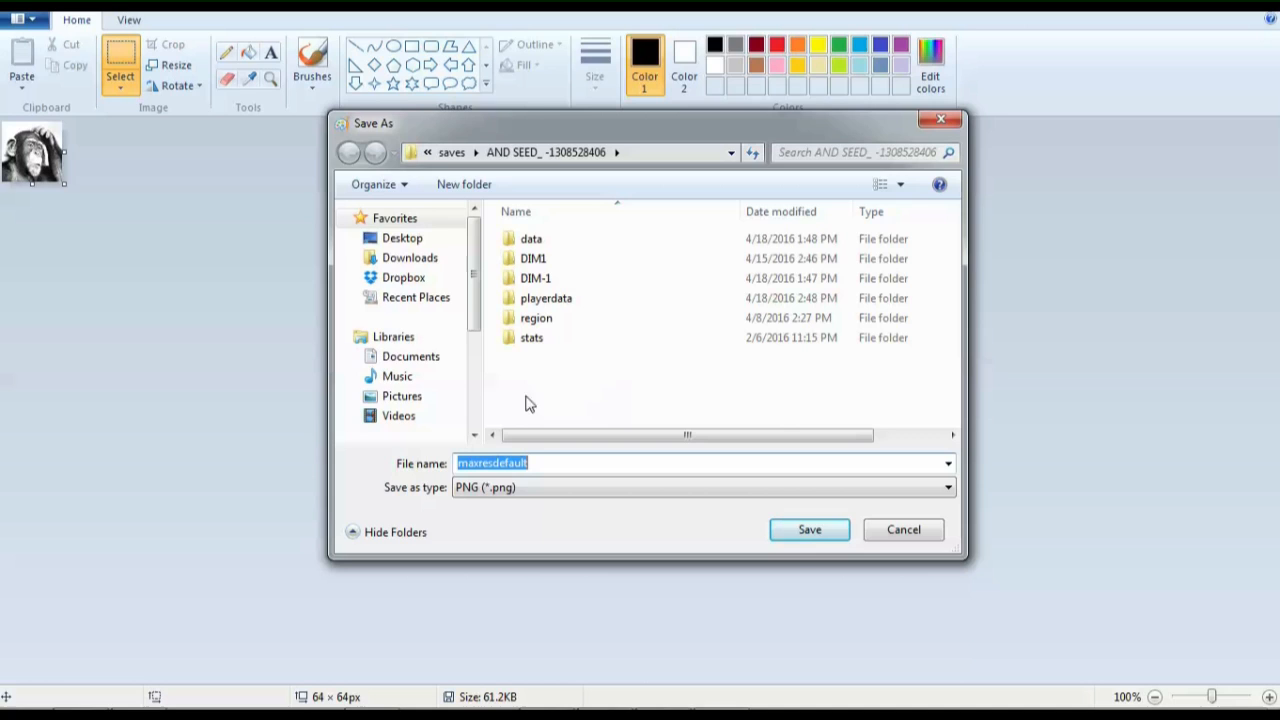
pyautogui.moveTo(568, 404)
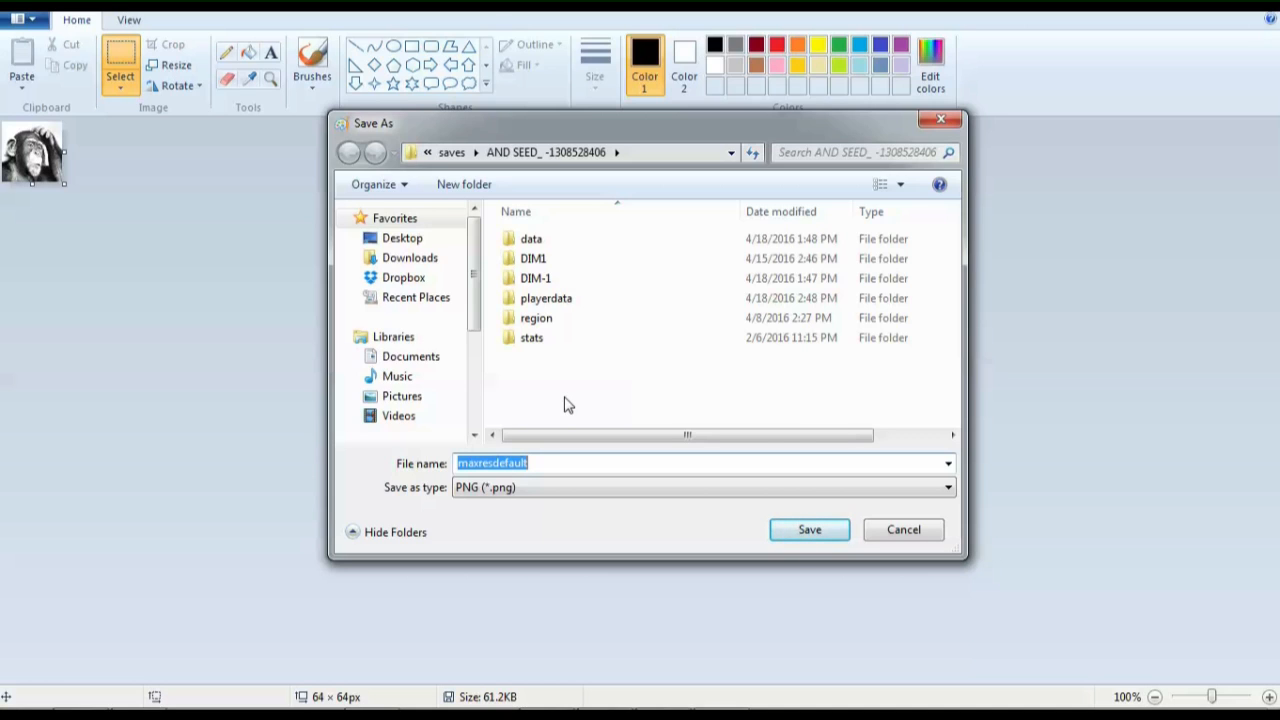
pyautogui.write('4')
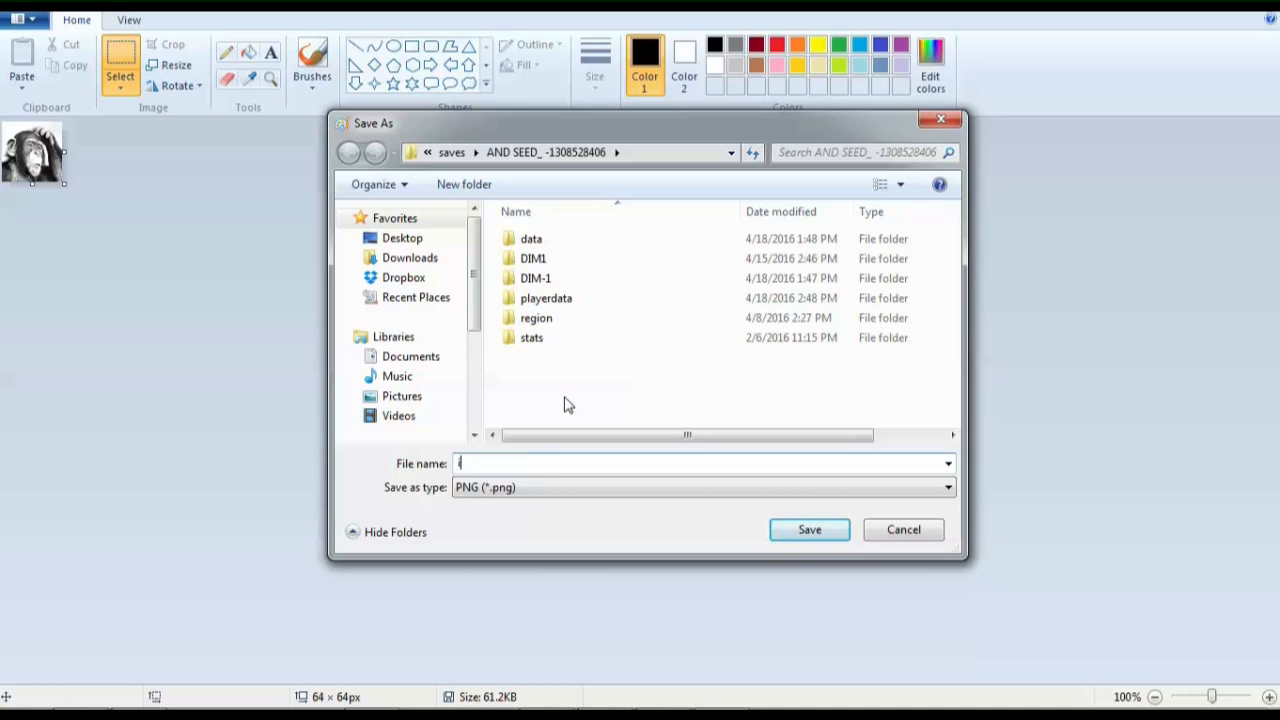
pyautogui.write('icon')
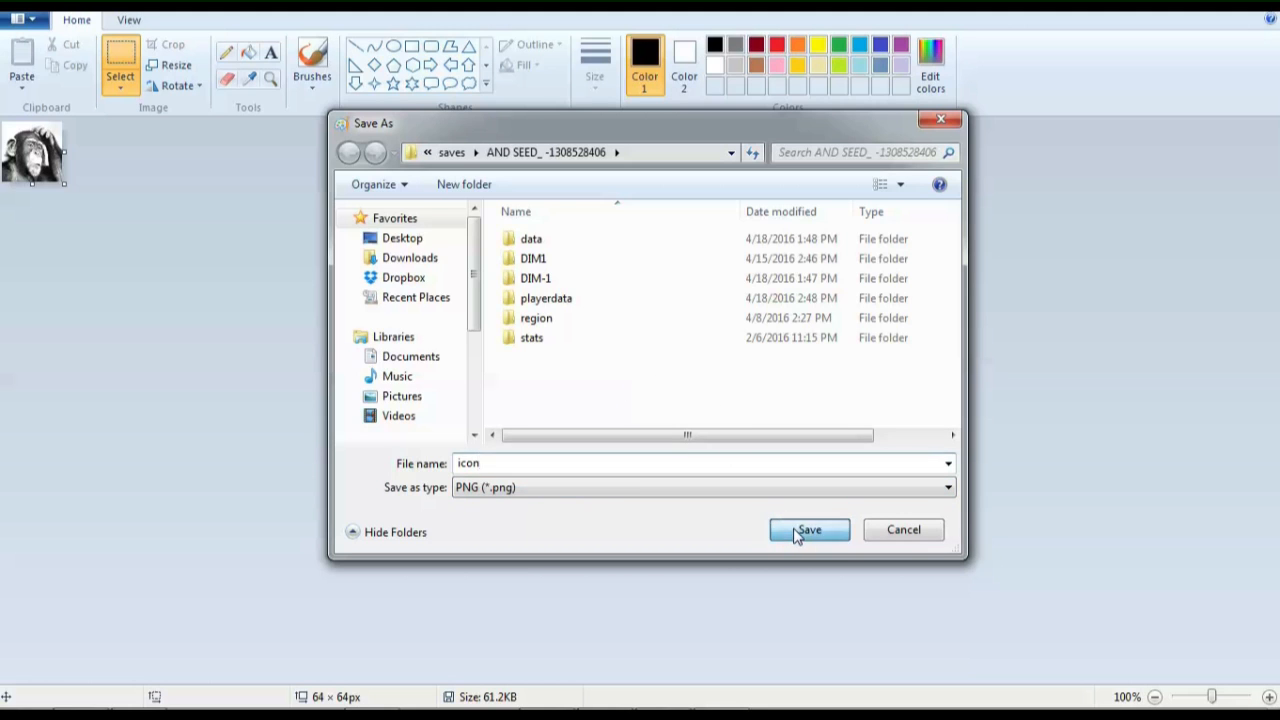
pyautogui.click(809, 529)
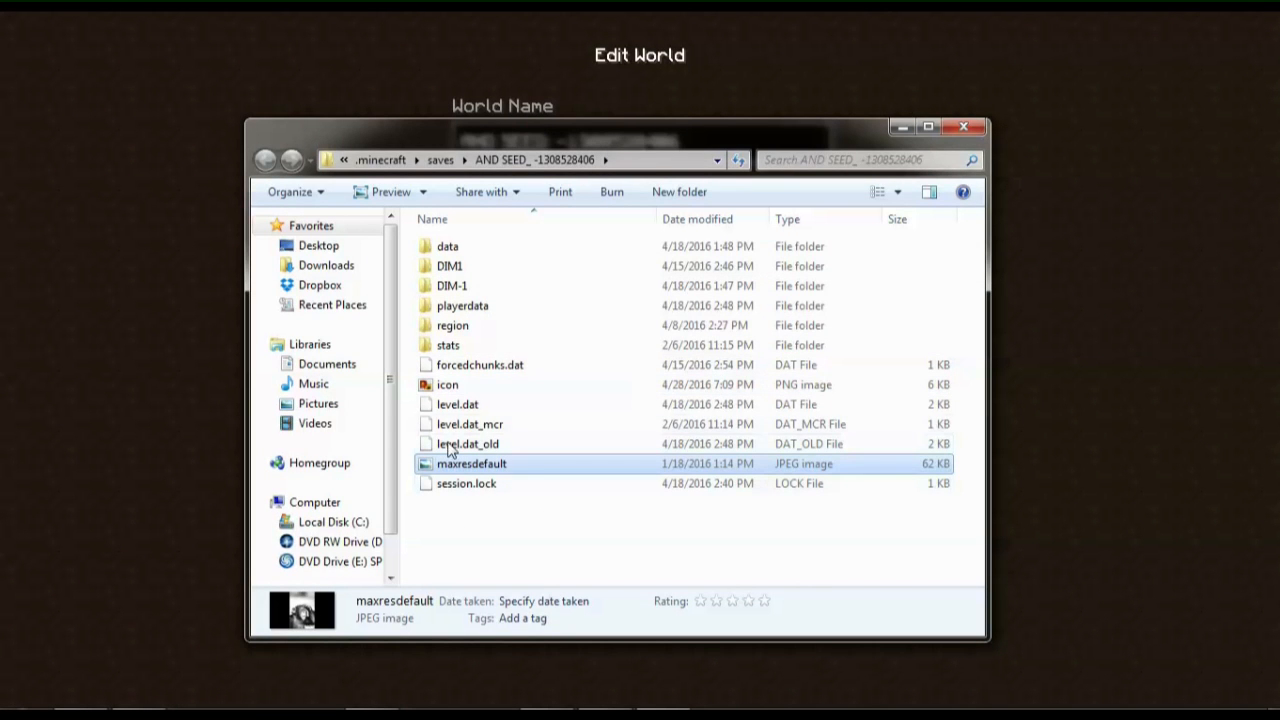
# Step: Check icon.png's dimensions, delete the maxresdefault JPEG from the world folder, and close the folder
pyautogui.click(447, 385)
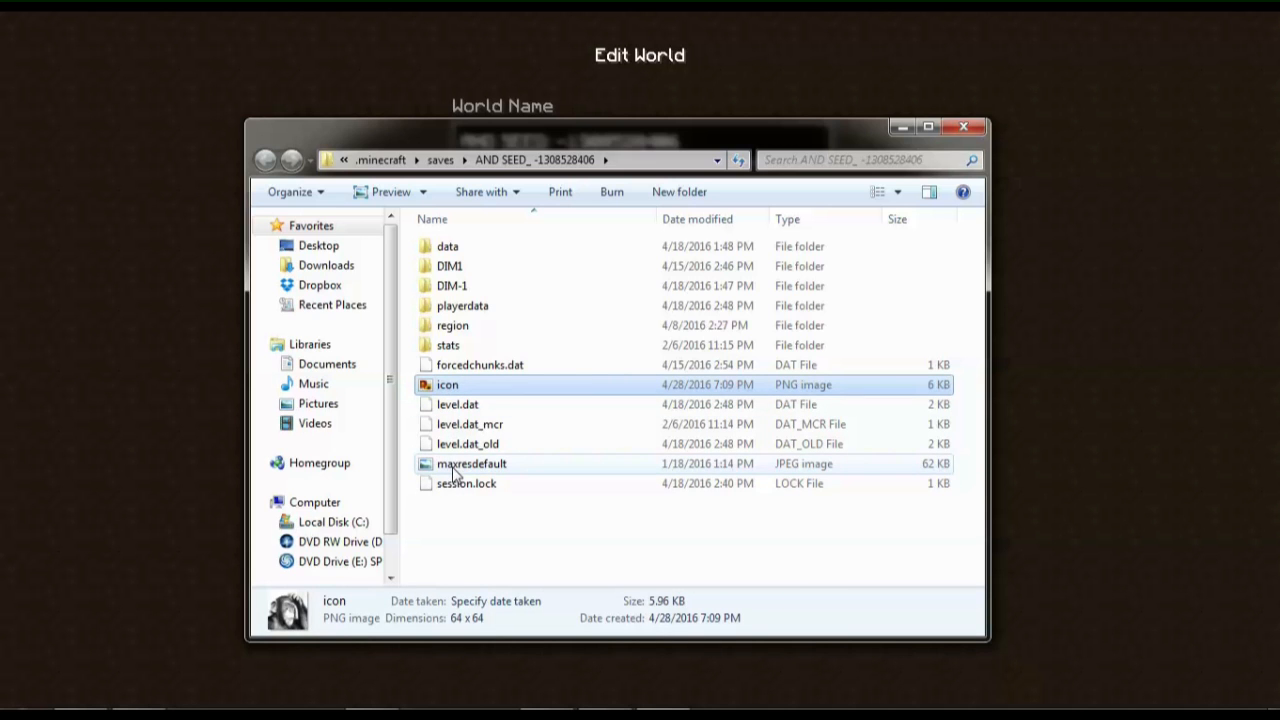
pyautogui.rightClick(471, 463)
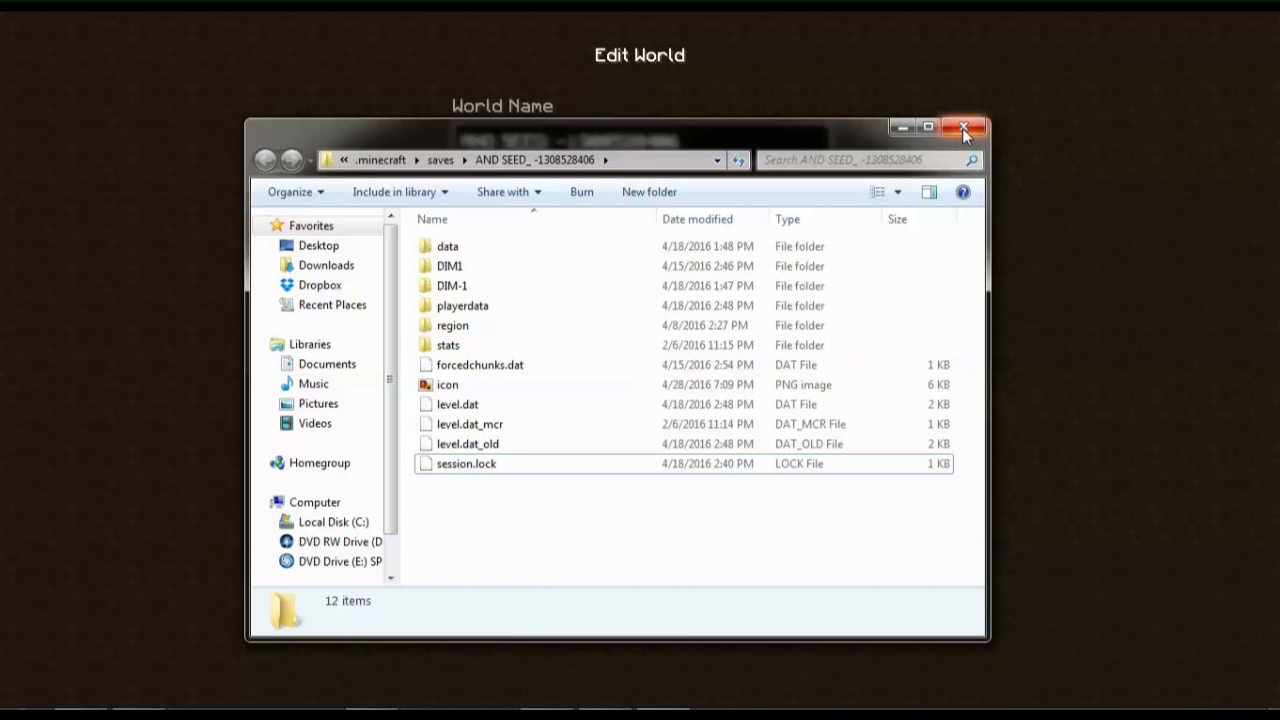
pyautogui.click(965, 128)
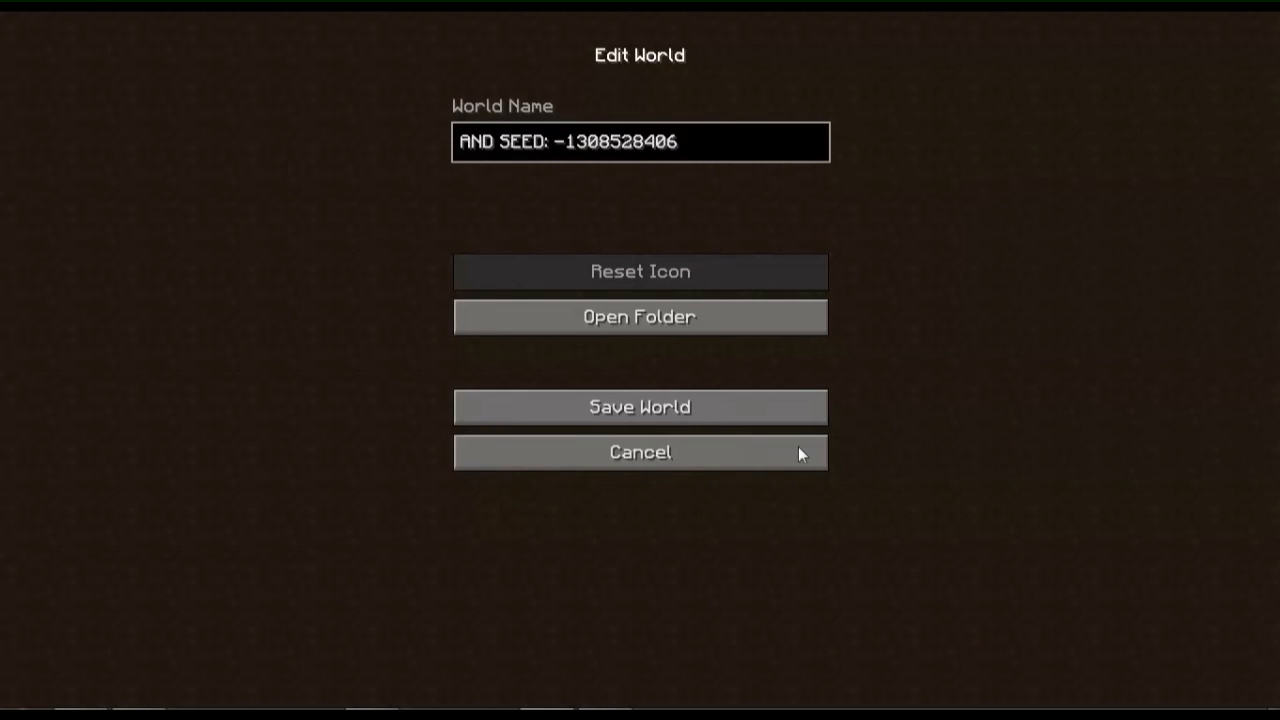
pyautogui.click(639, 452)
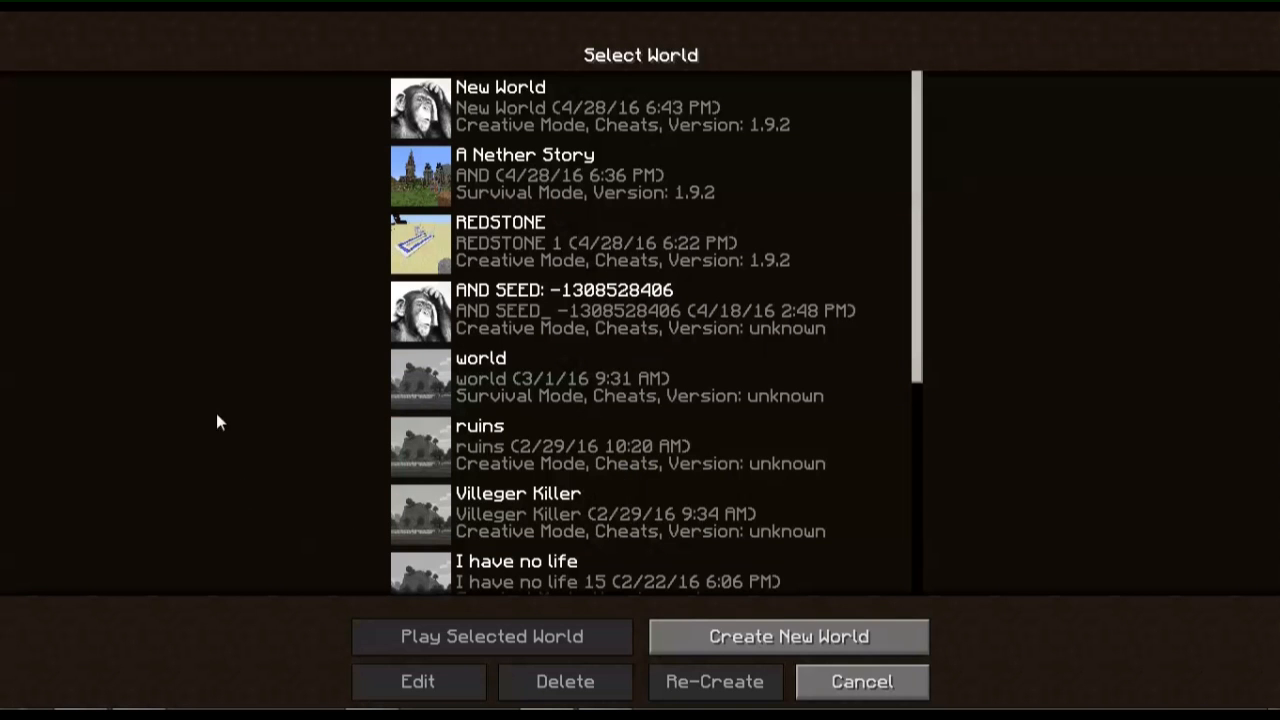
pyautogui.moveTo(247, 338)
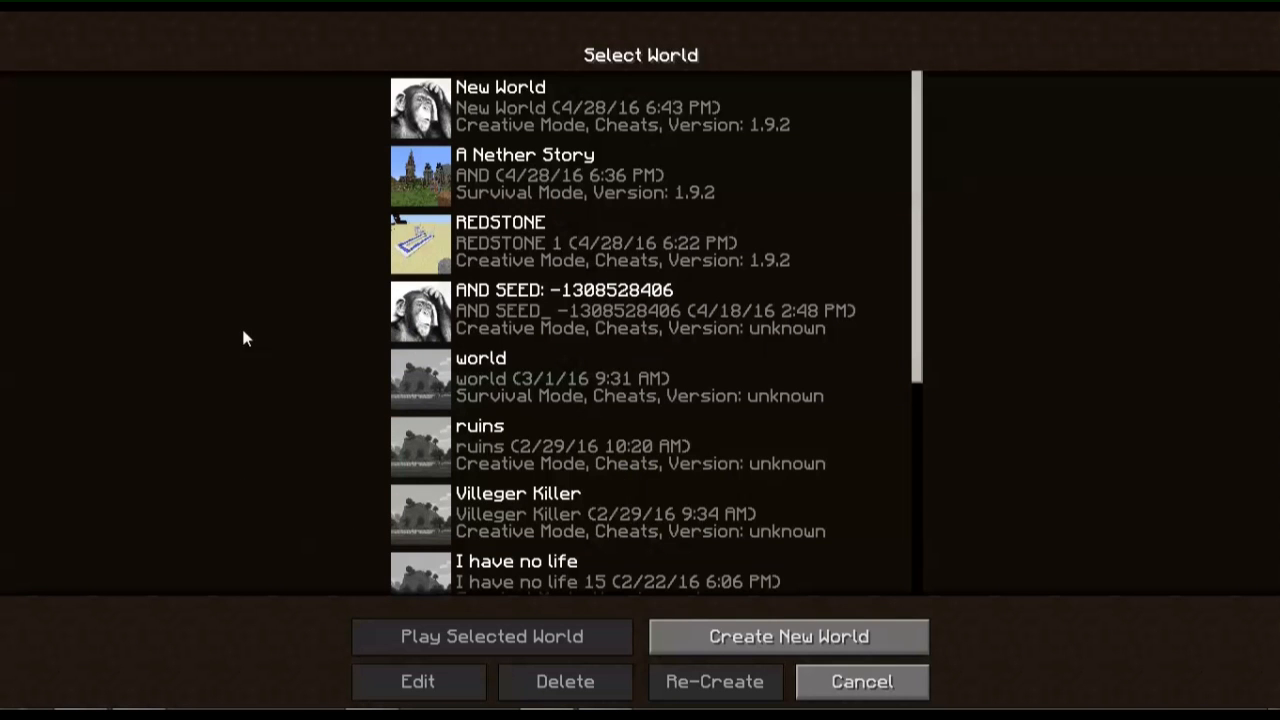